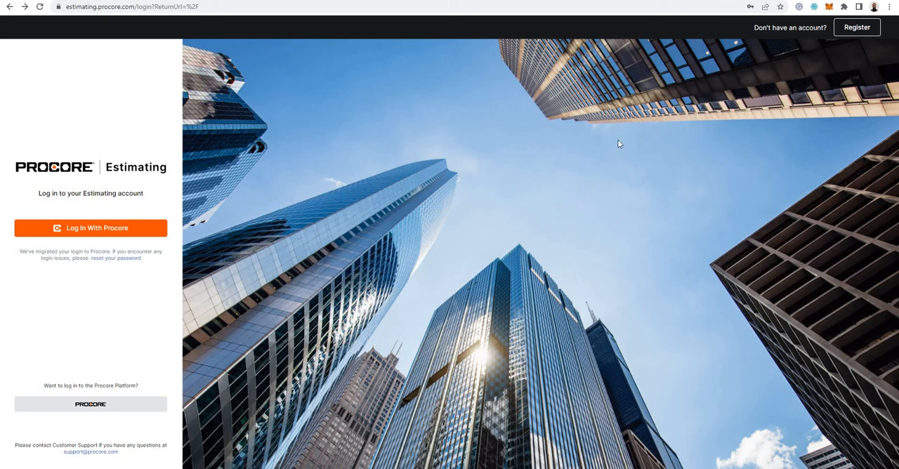
mouse_move(625, 148)
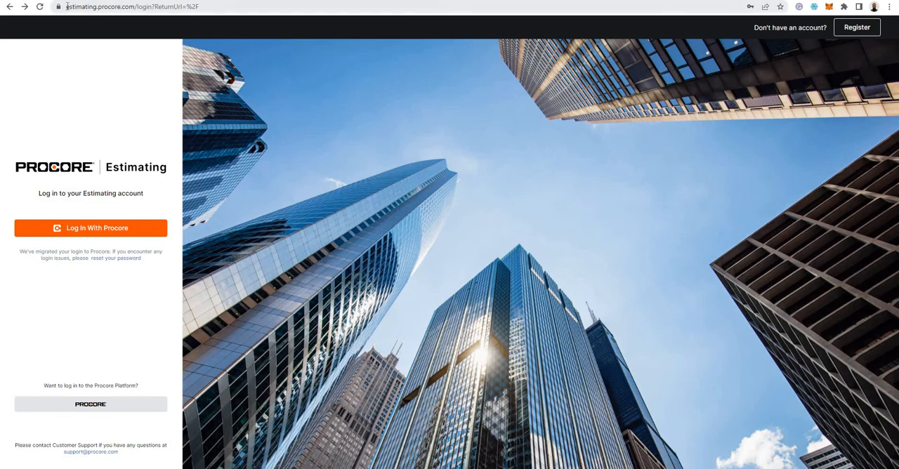
mouse_move(167, 136)
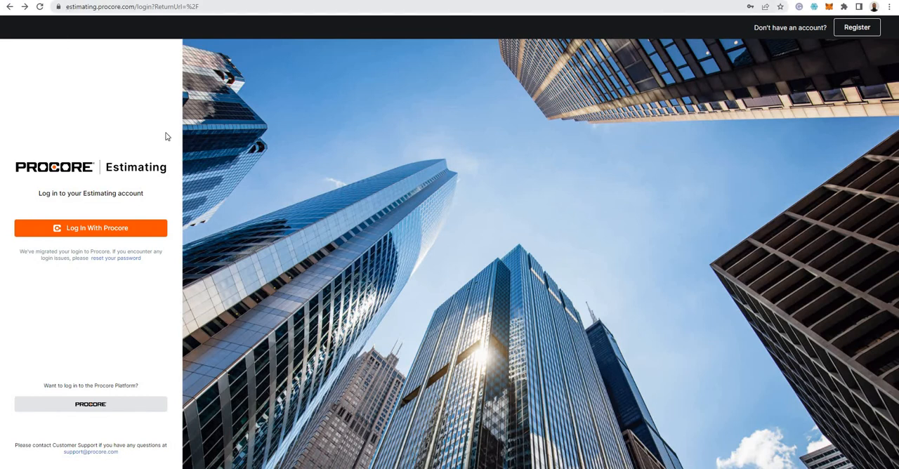
mouse_move(313, 251)
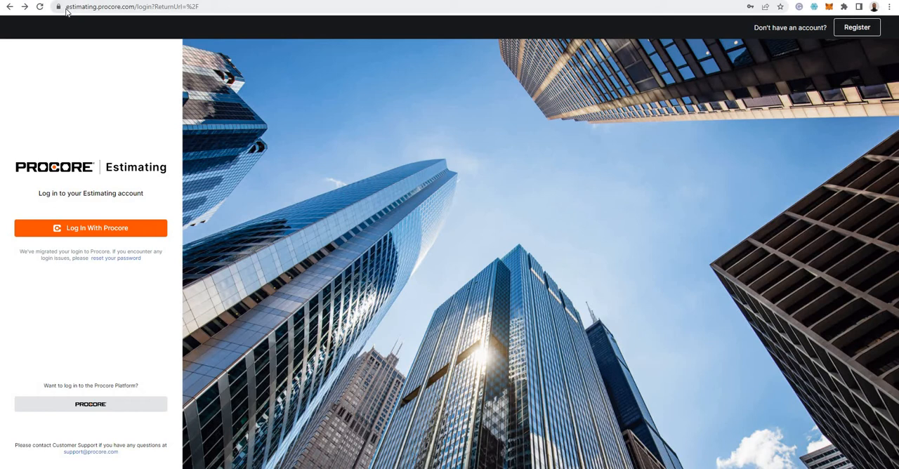
Step: Register a new account, fill the personal profile (email, name, password, phone) and continue
left_click(112, 10)
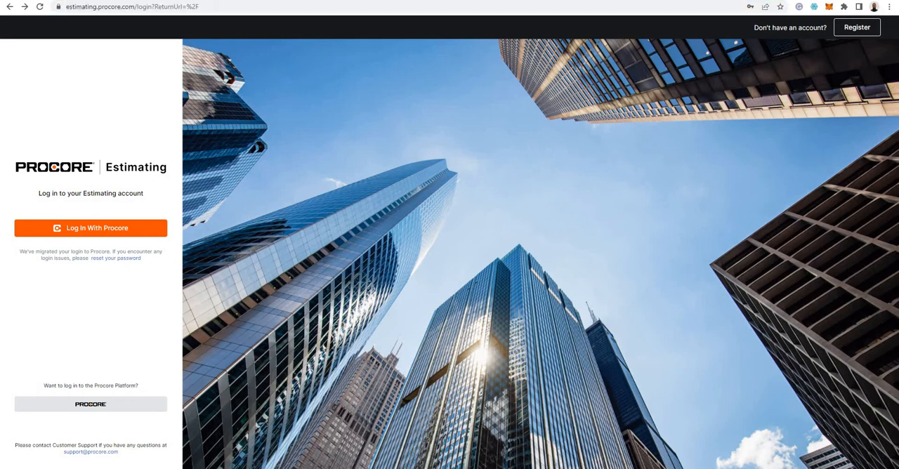
mouse_move(859, 28)
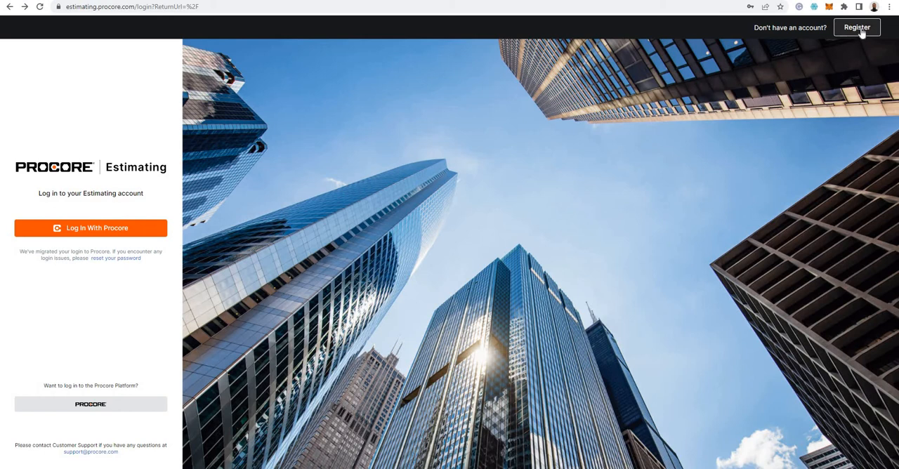
mouse_move(850, 28)
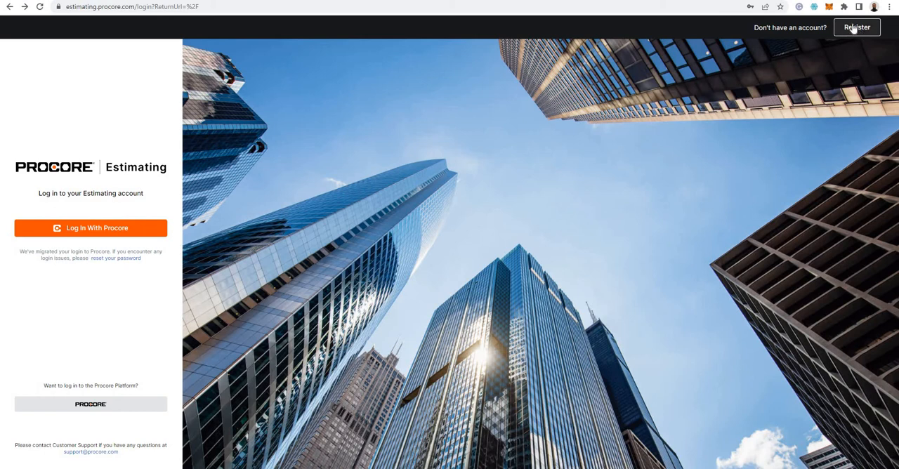
left_click(857, 26)
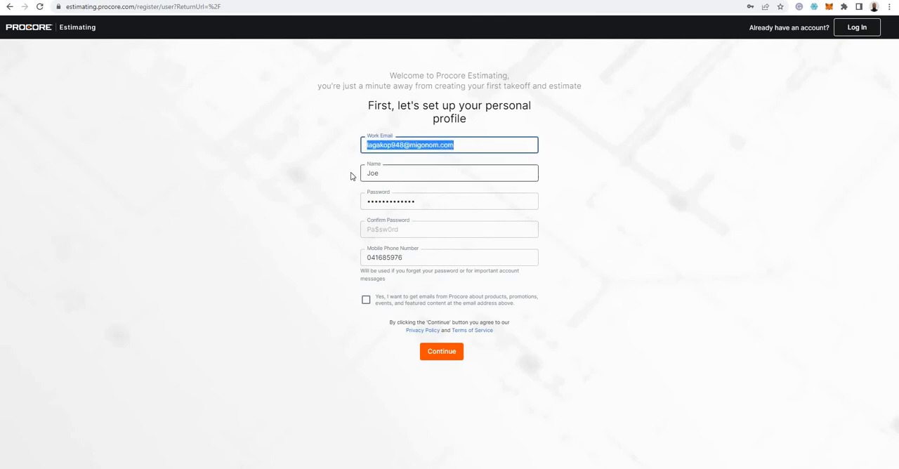
left_click(449, 229)
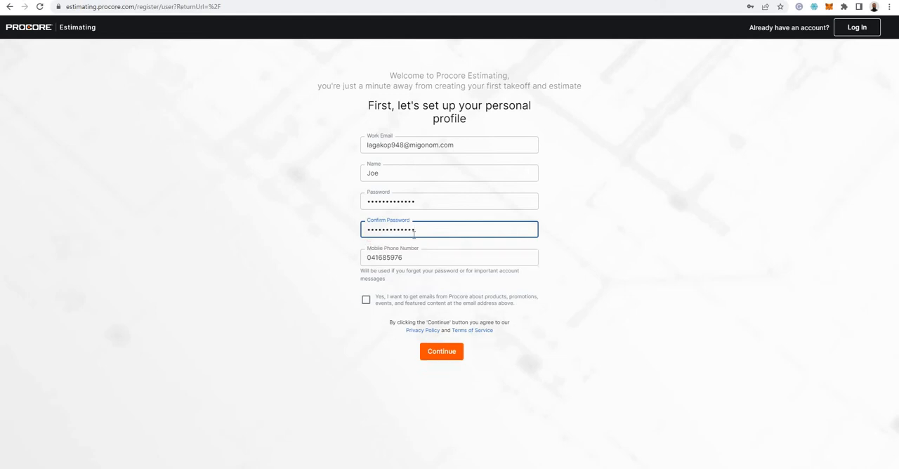
mouse_move(441, 351)
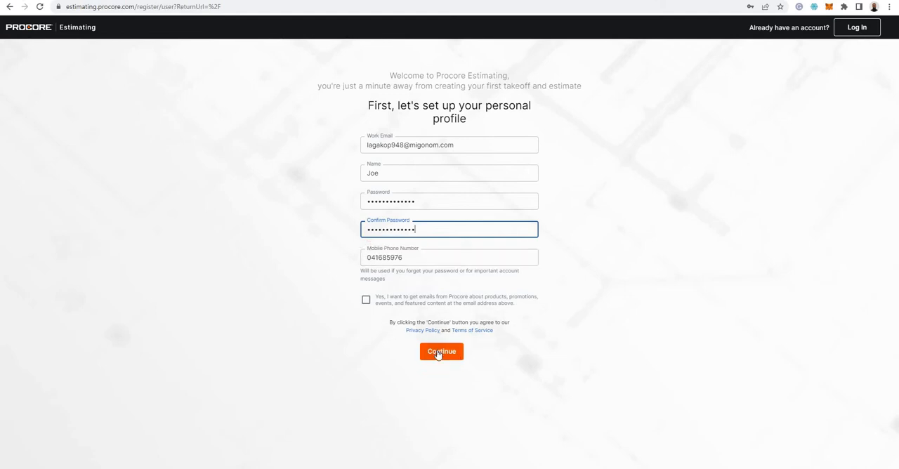
left_click(441, 351)
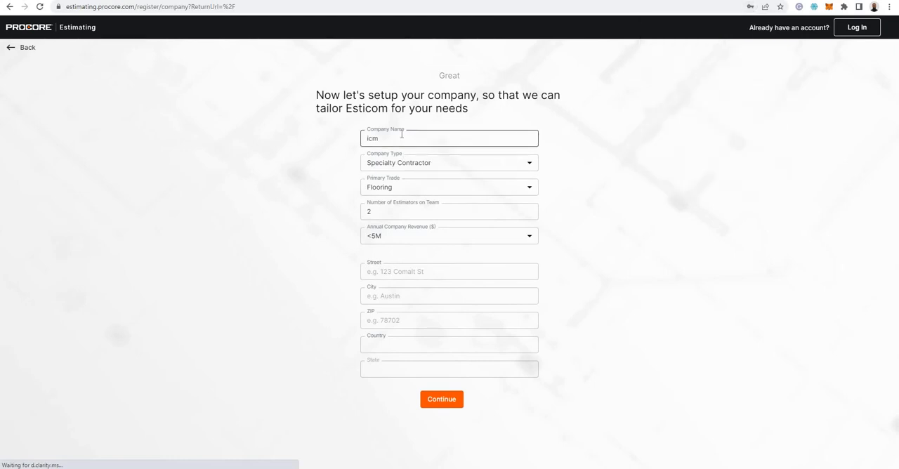
left_click(450, 161)
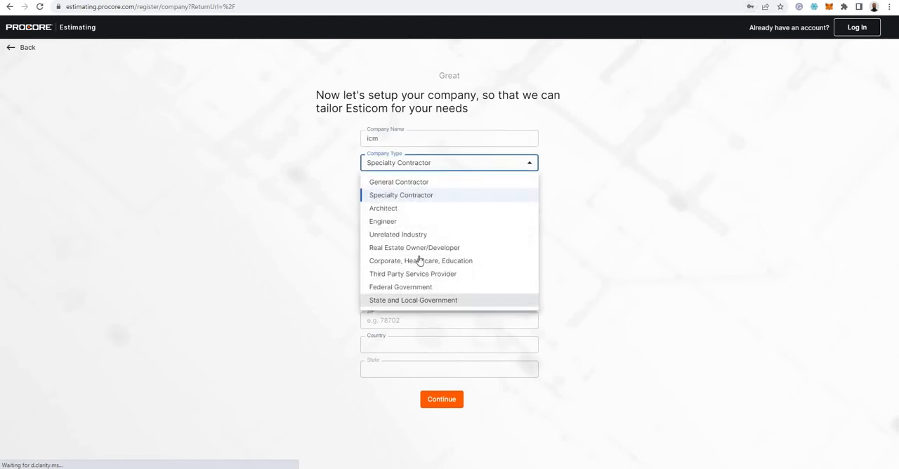
left_click(402, 194)
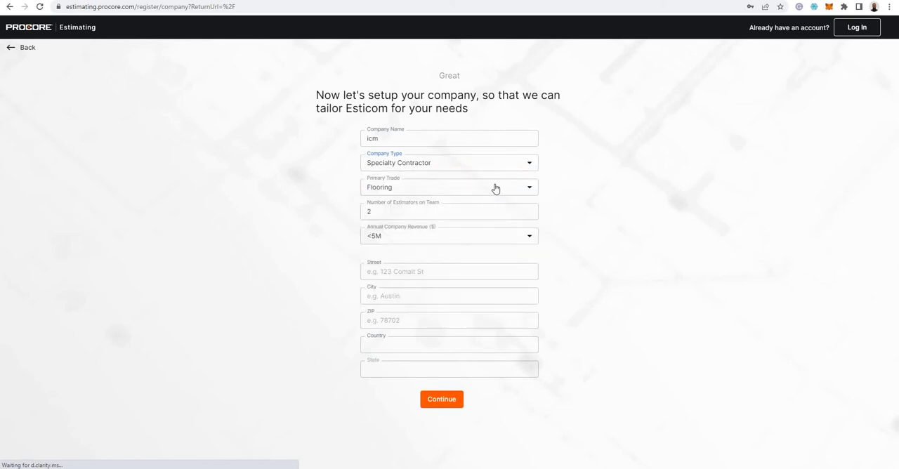
left_click(449, 187)
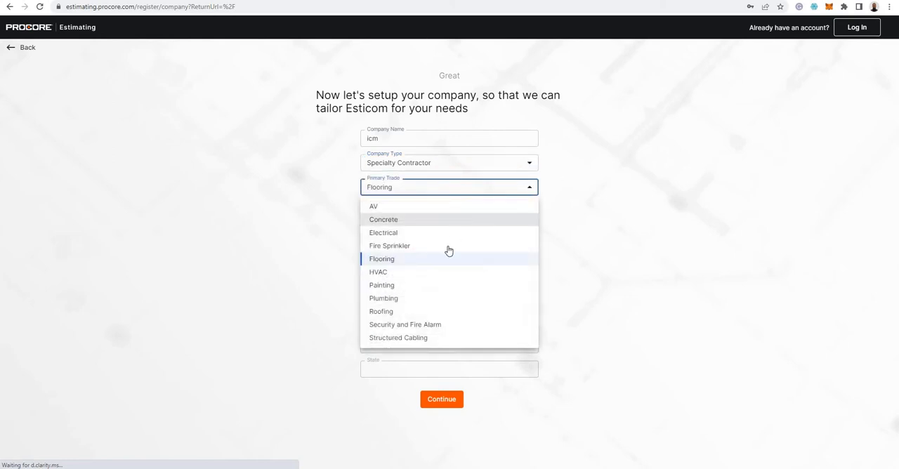
mouse_move(414, 348)
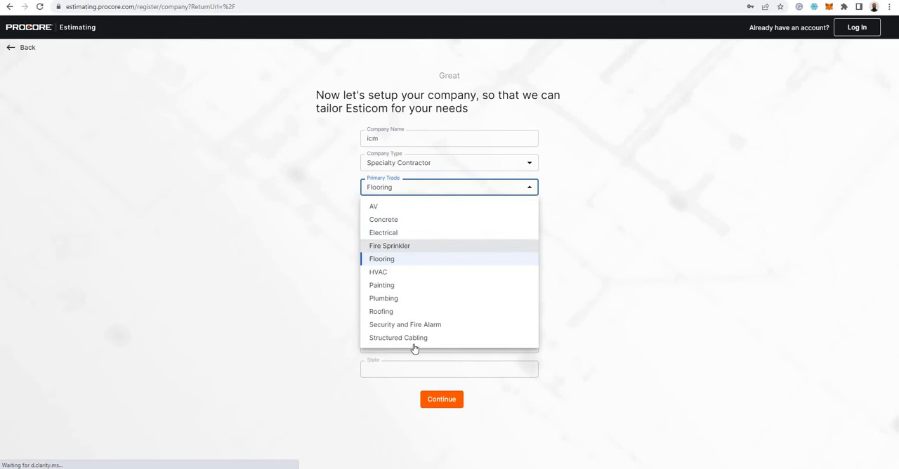
left_click(382, 258)
type("2")
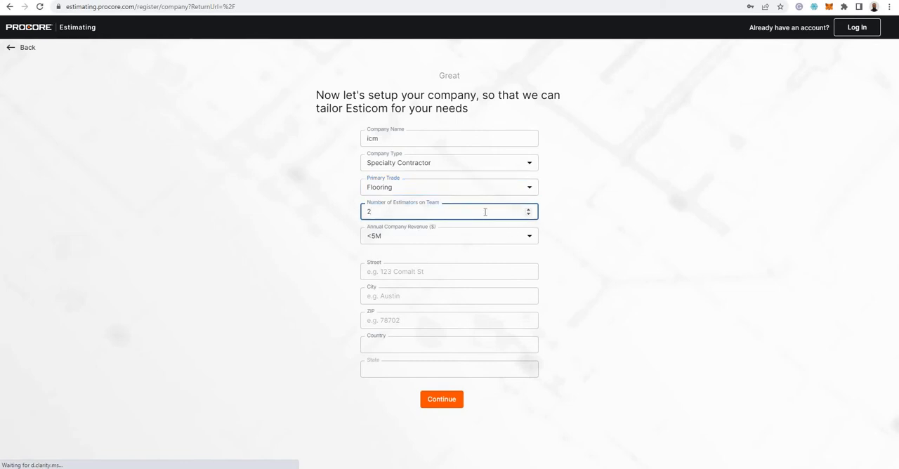
mouse_move(346, 207)
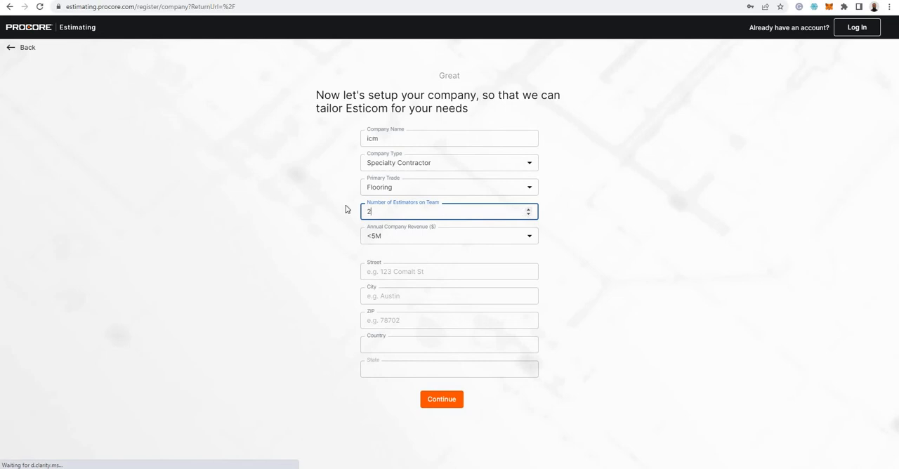
double_click(368, 211)
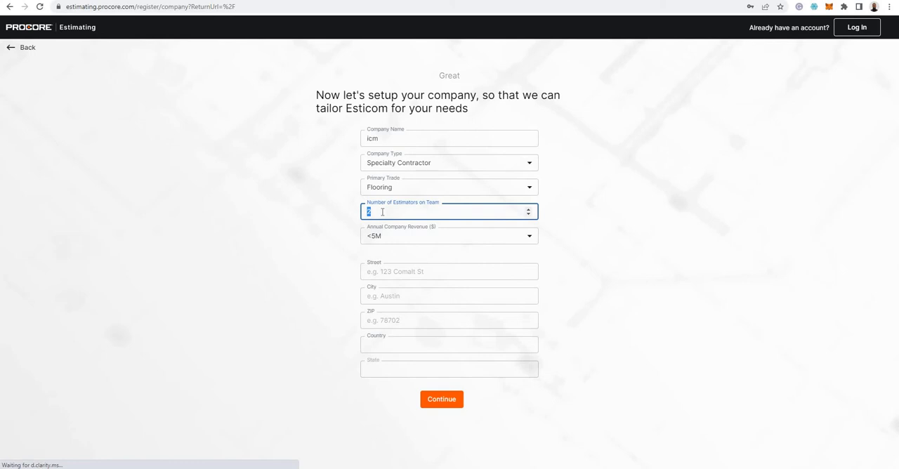
mouse_move(123, 105)
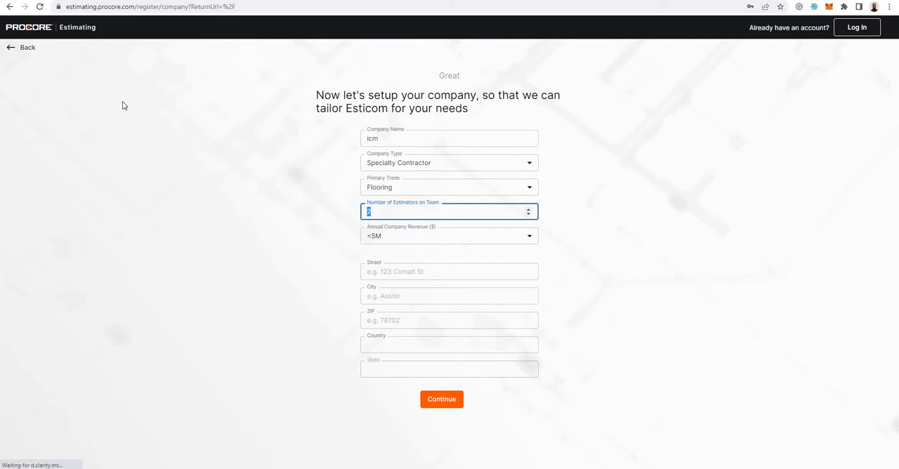
mouse_move(634, 323)
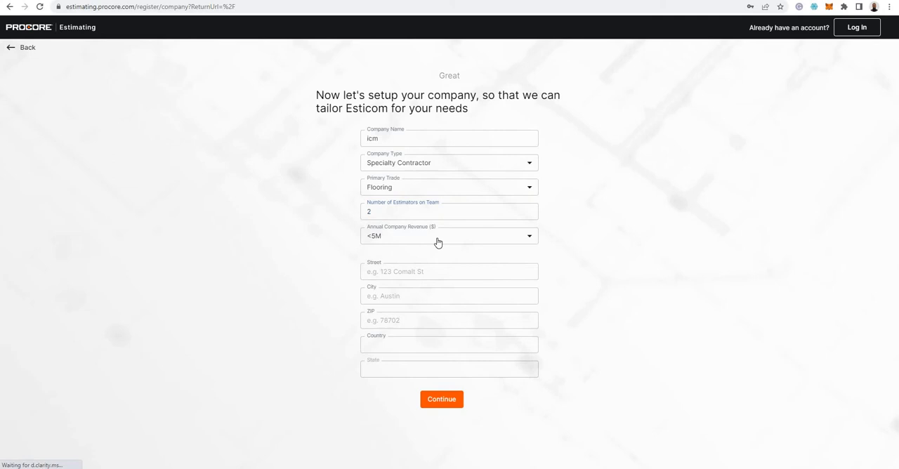
Step: Leave annual revenue unchanged and set the address to Second Ave, Kingswood 2747, Australia
left_click(450, 236)
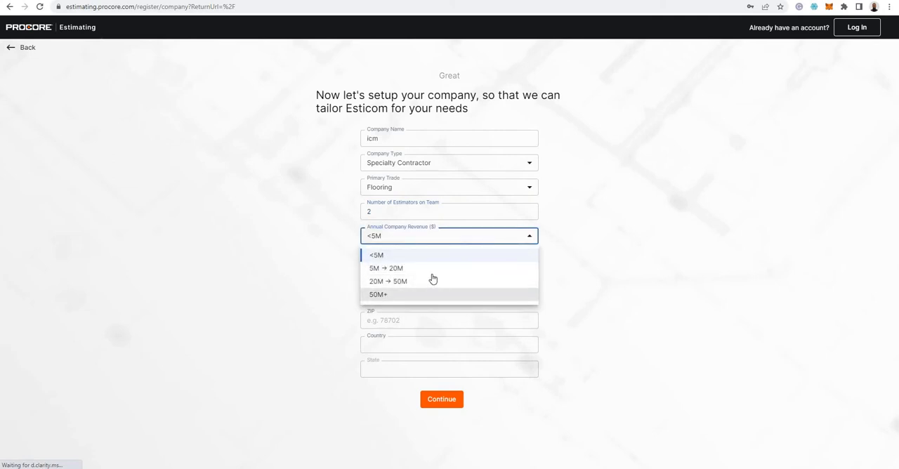
mouse_move(643, 254)
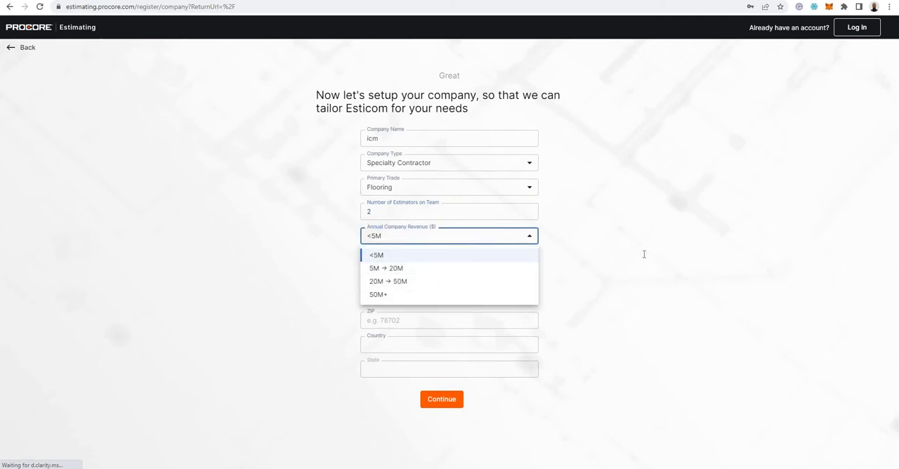
left_click(377, 256)
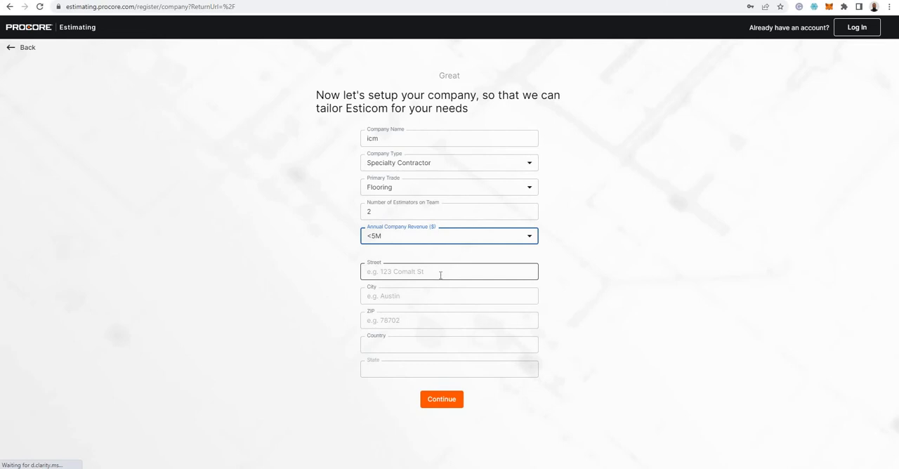
left_click(450, 272)
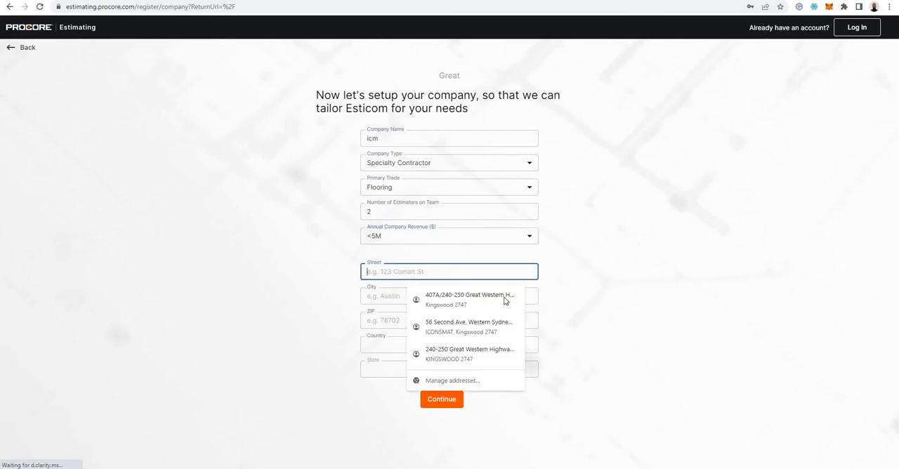
left_click(469, 326)
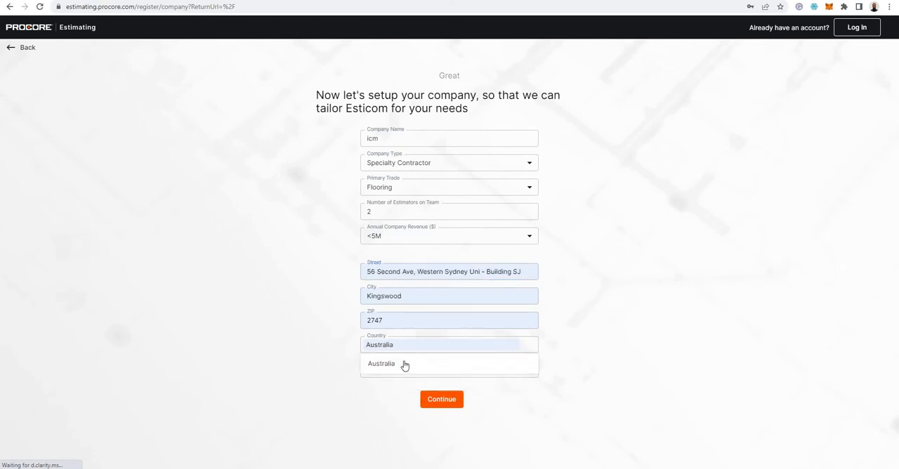
left_click(441, 398)
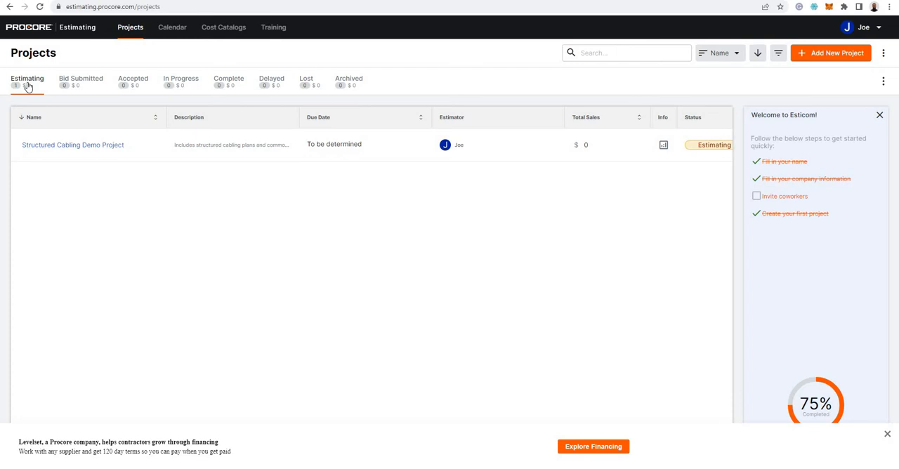
mouse_move(37, 93)
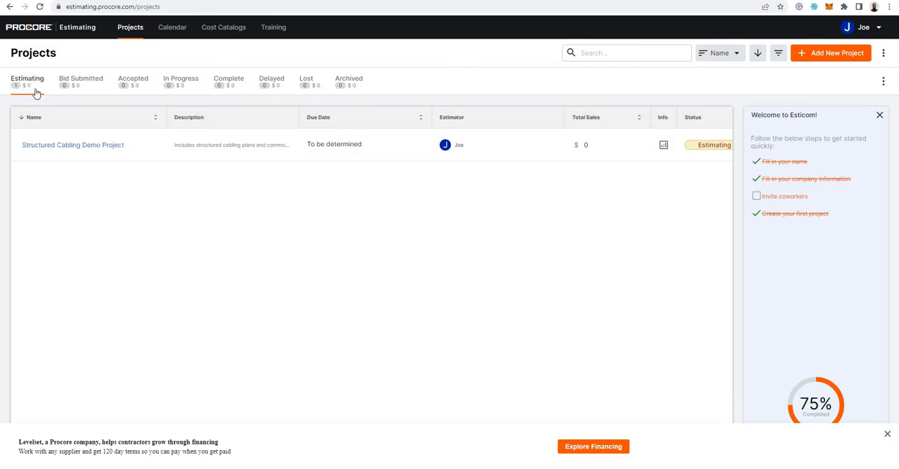
mouse_move(70, 101)
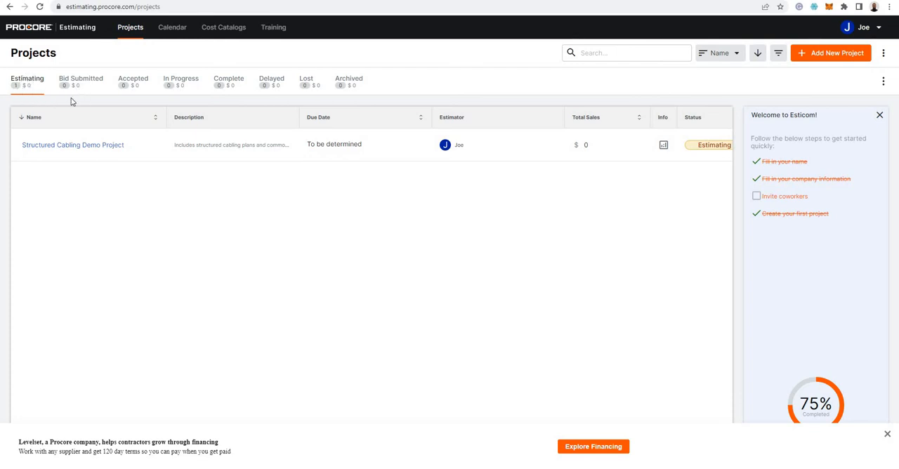
mouse_move(82, 93)
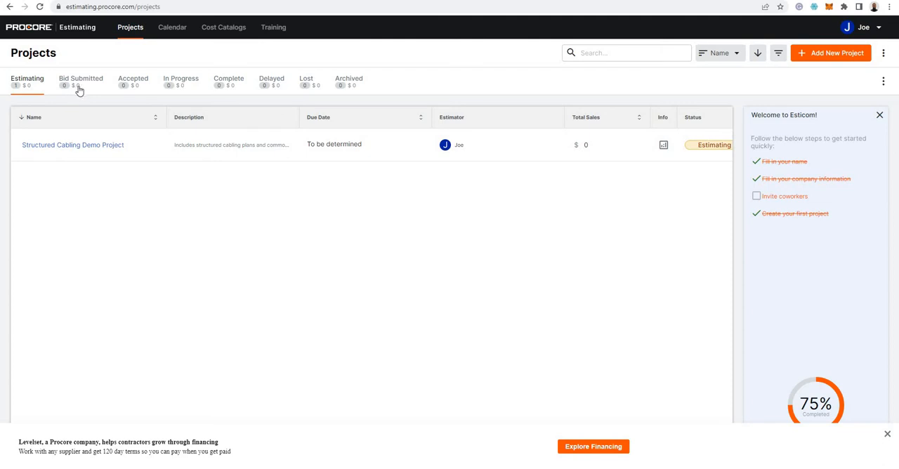
mouse_move(56, 148)
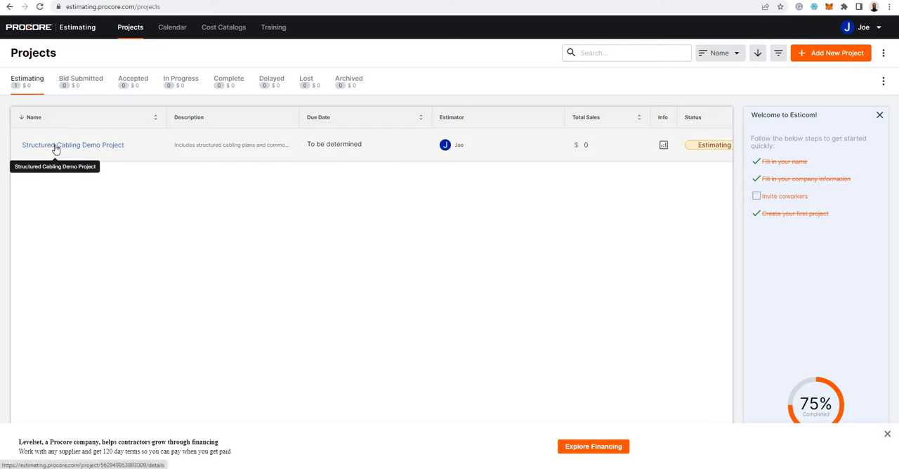
mouse_move(71, 82)
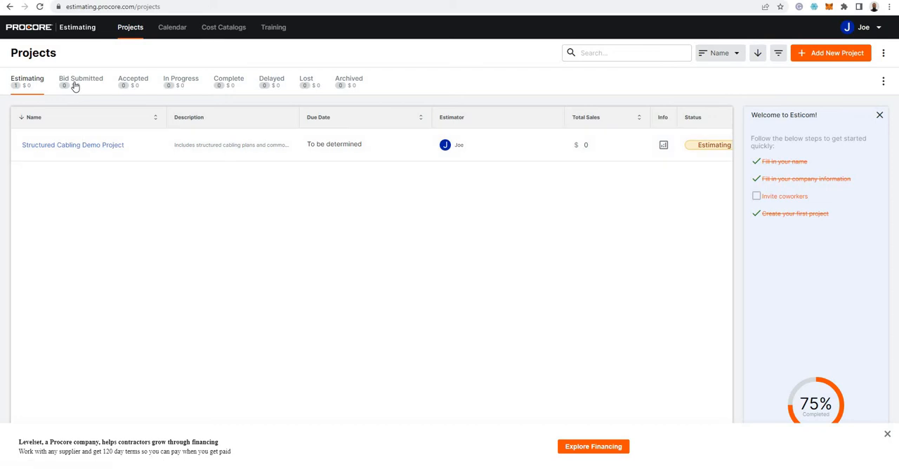
mouse_move(146, 328)
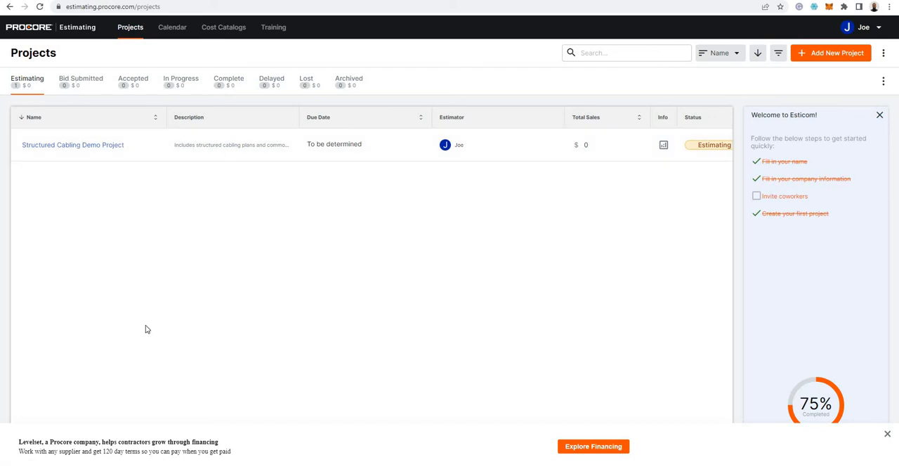
mouse_move(134, 90)
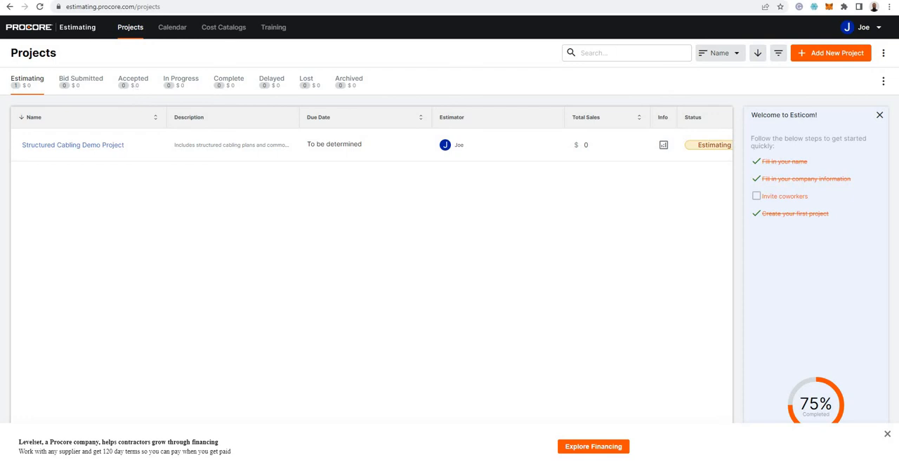
mouse_move(200, 292)
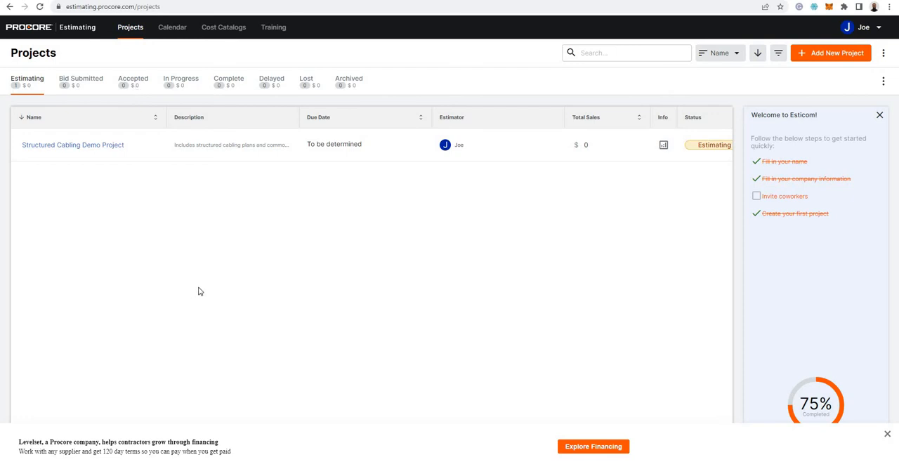
mouse_move(138, 86)
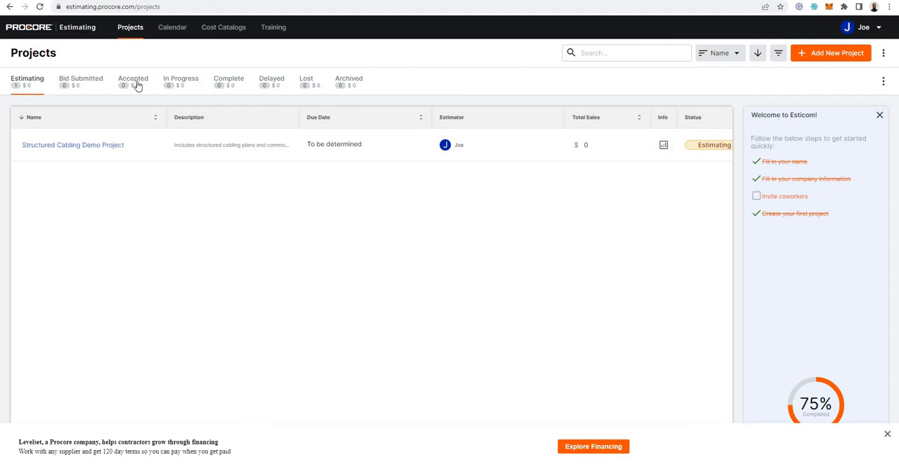
mouse_move(172, 83)
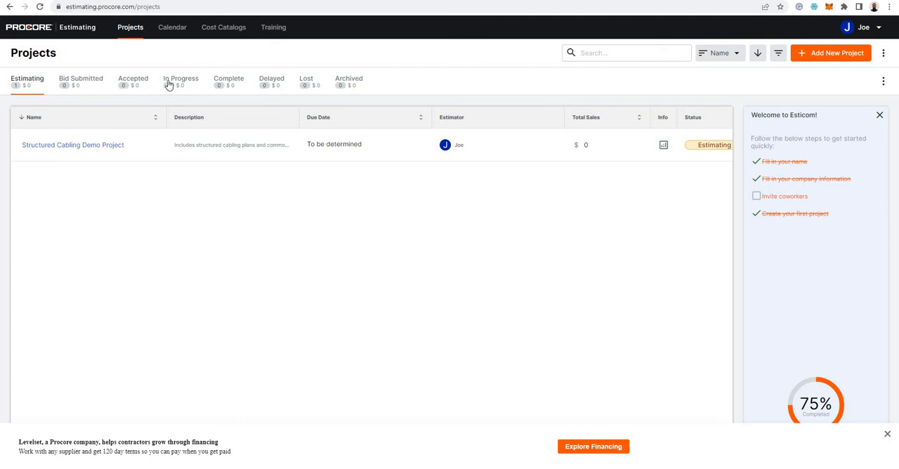
mouse_move(175, 95)
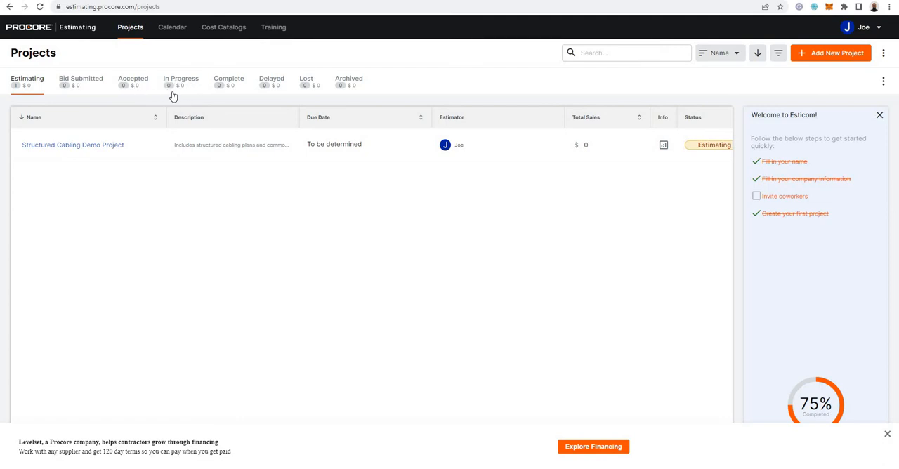
mouse_move(226, 93)
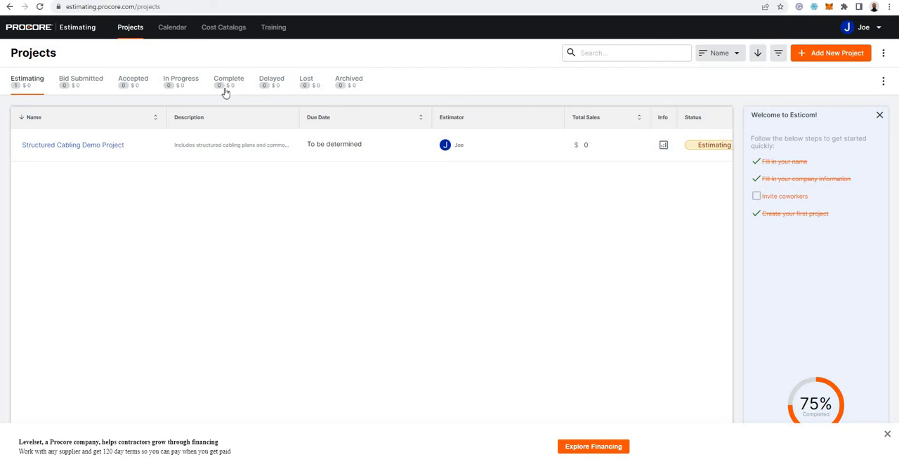
mouse_move(347, 95)
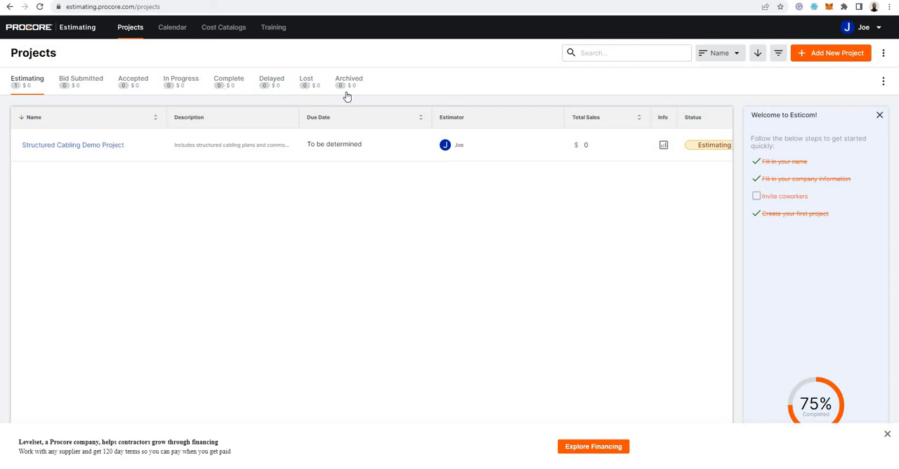
mouse_move(360, 76)
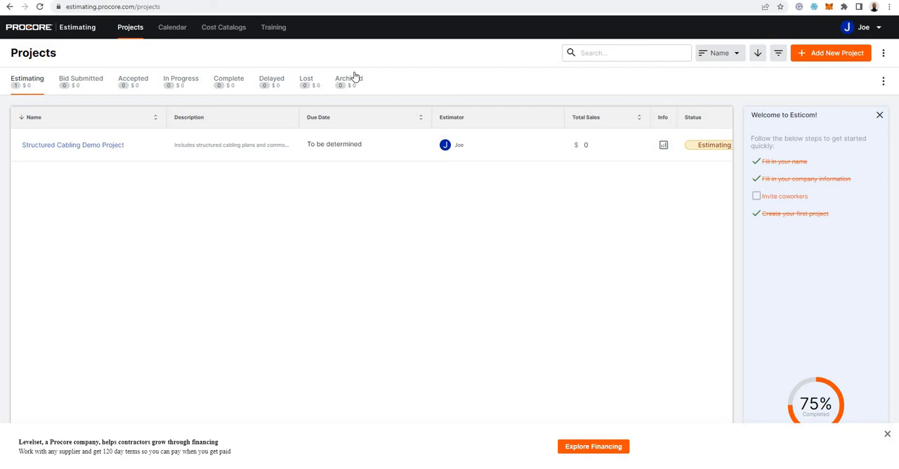
mouse_move(350, 96)
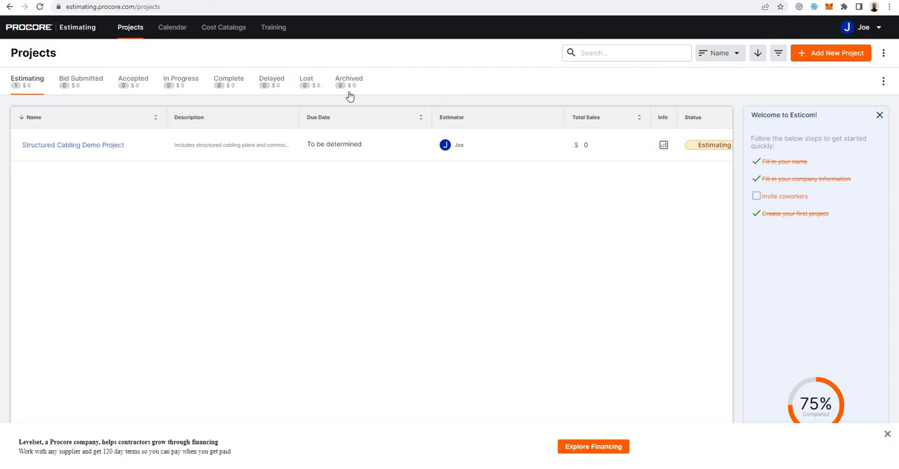
mouse_move(346, 95)
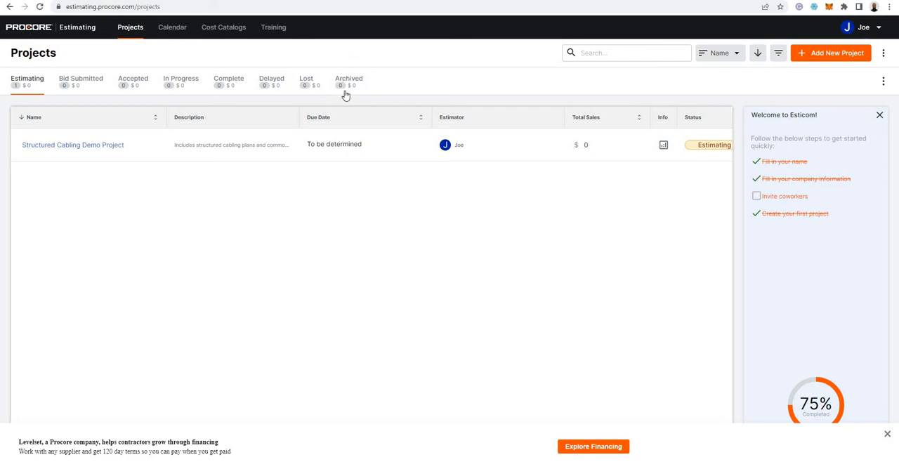
mouse_move(354, 99)
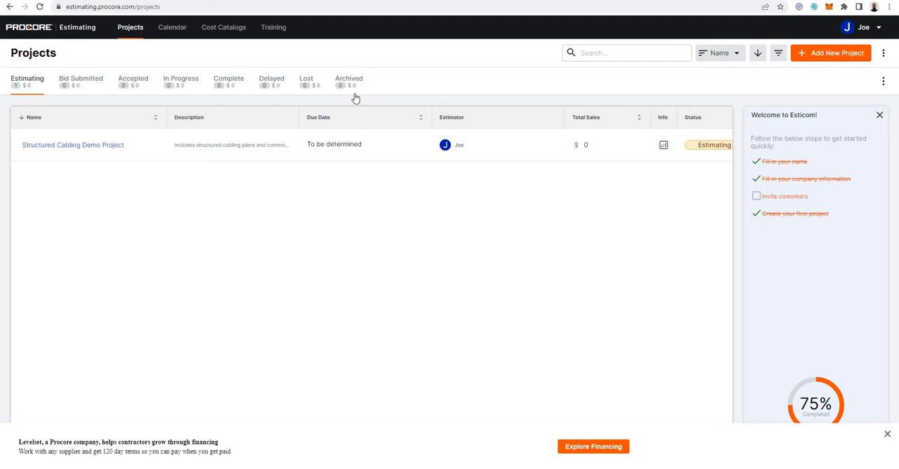
mouse_move(90, 87)
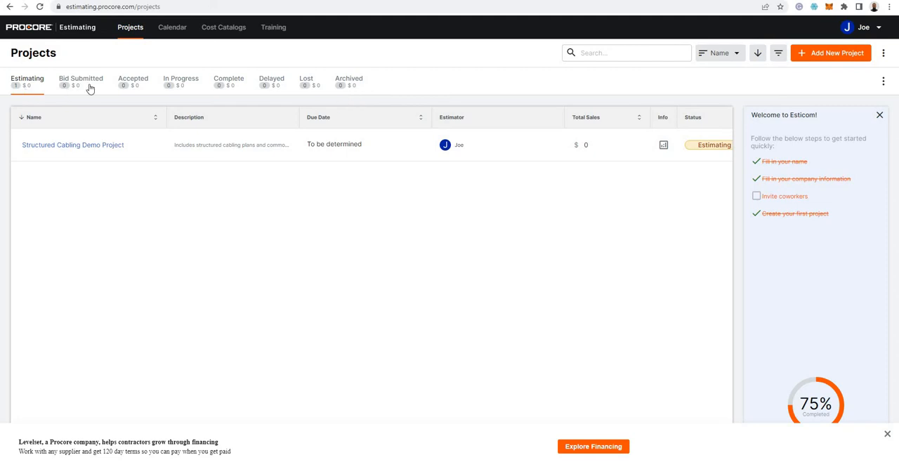
mouse_move(147, 31)
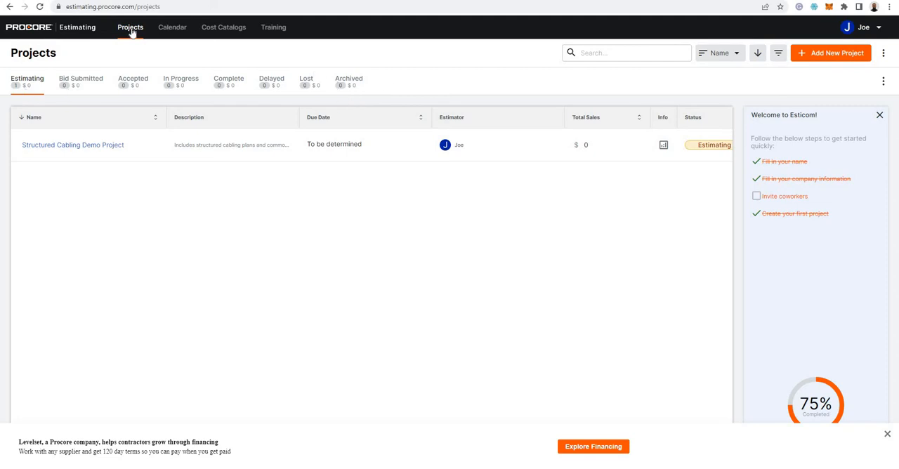
mouse_move(149, 28)
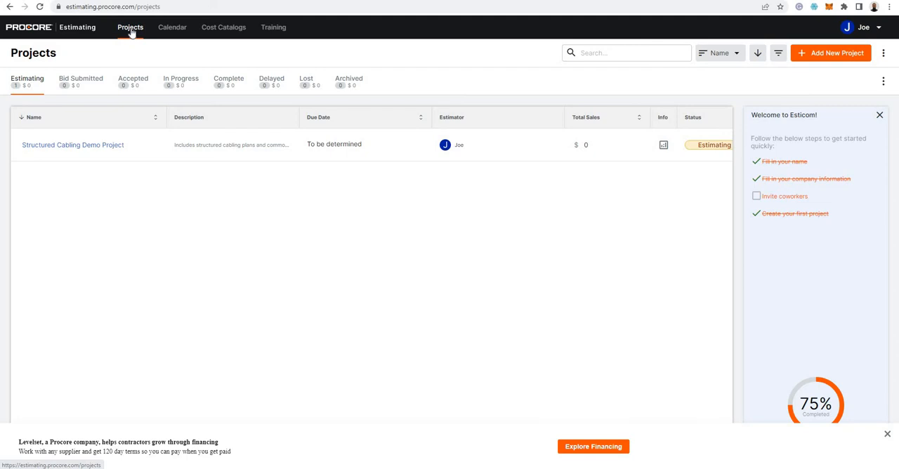
mouse_move(181, 34)
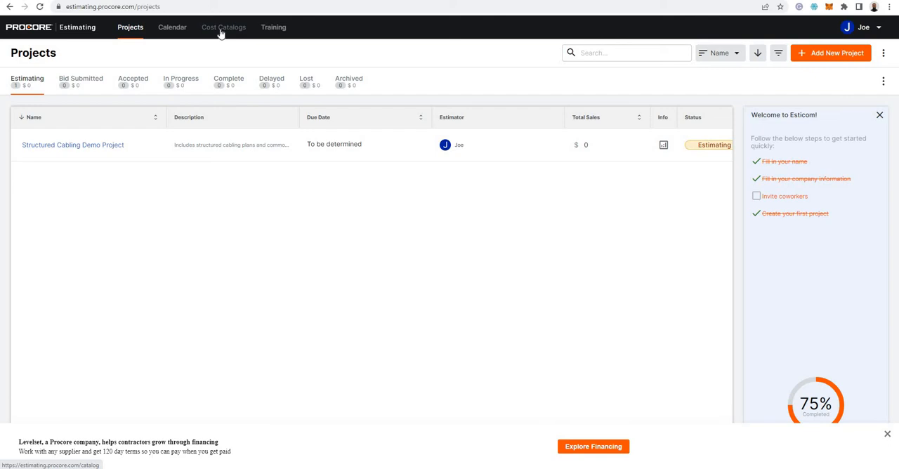
mouse_move(228, 32)
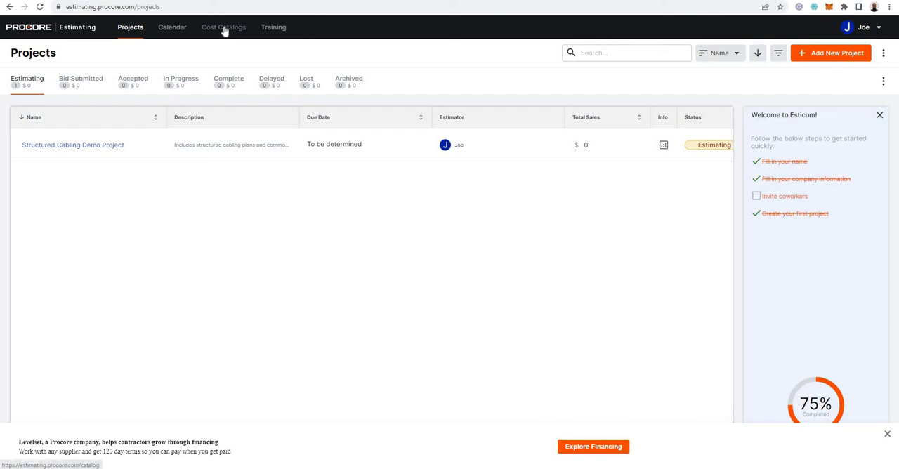
mouse_move(224, 35)
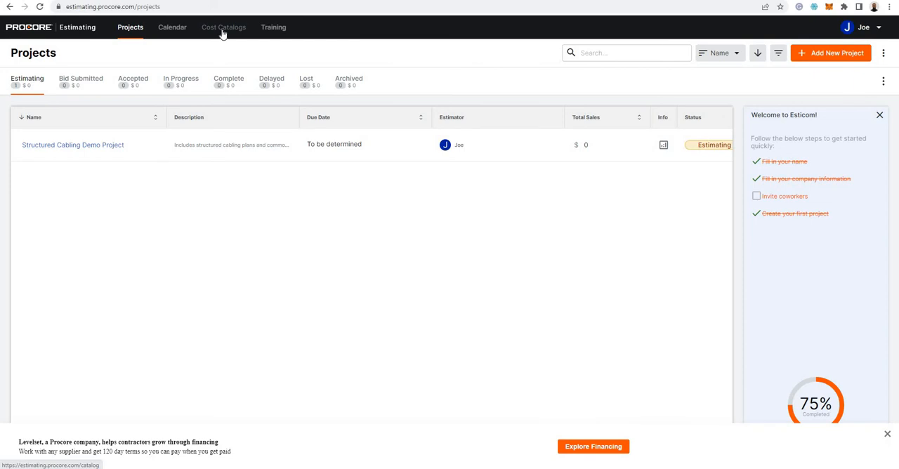
mouse_move(213, 289)
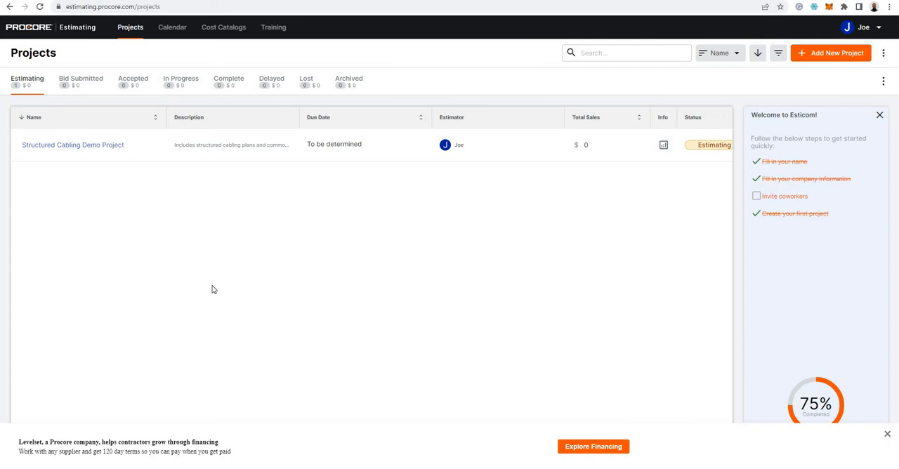
mouse_move(239, 307)
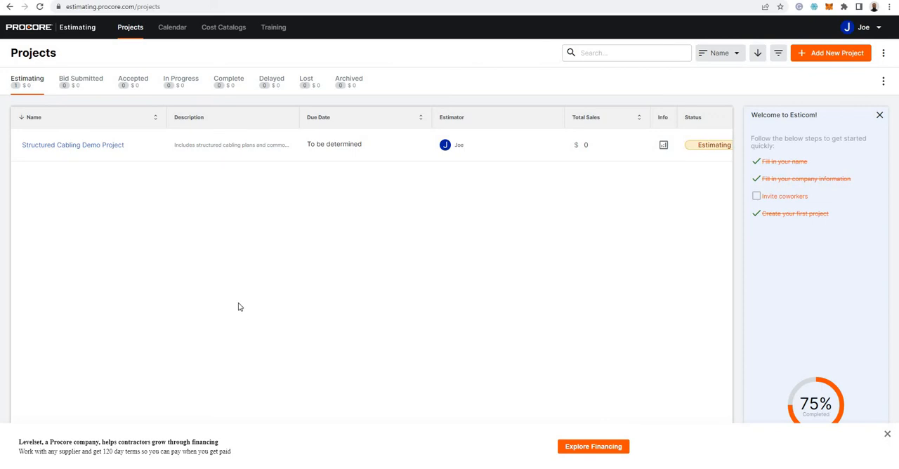
mouse_move(277, 360)
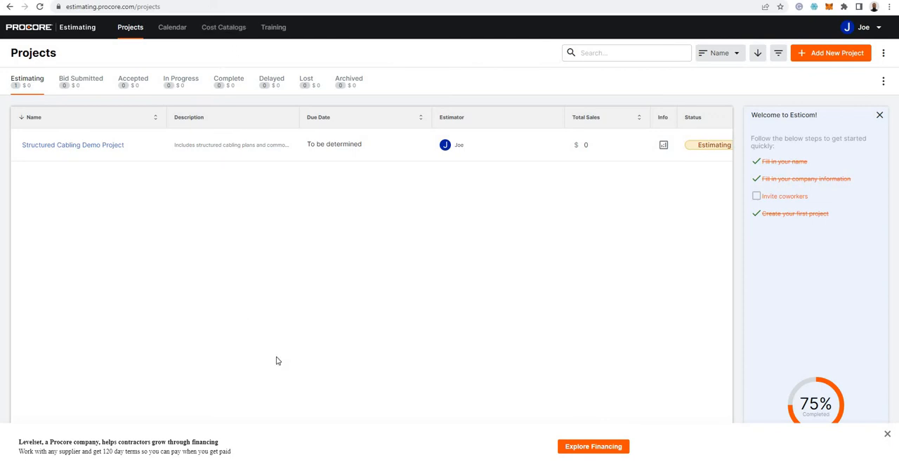
mouse_move(736, 118)
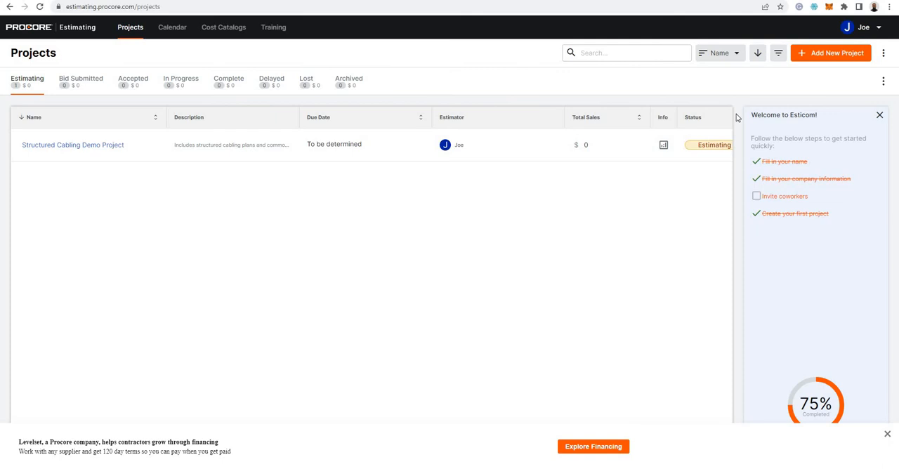
mouse_move(19, 172)
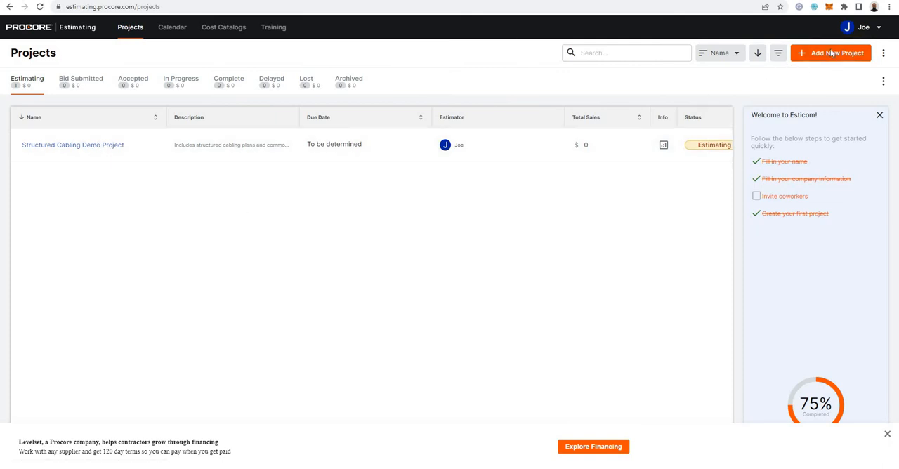
Step: Add a new project and rename its estimate to 'Cronulla High School - Sydney'
left_click(827, 53)
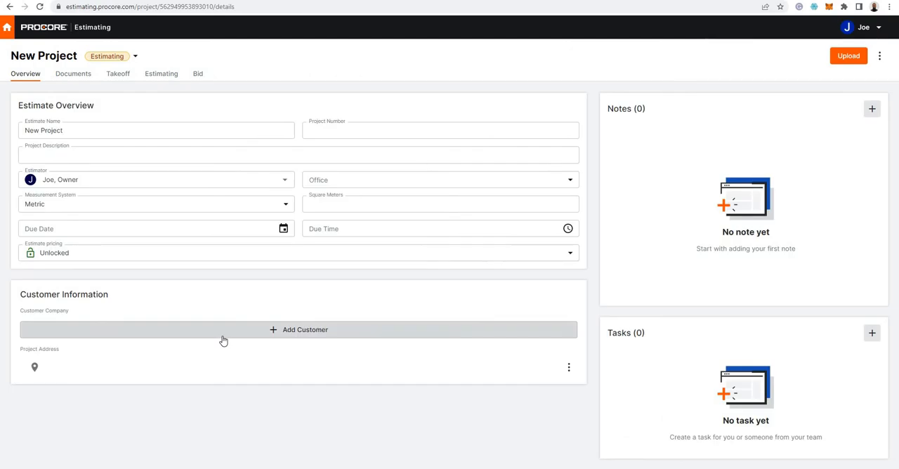
left_click(157, 154)
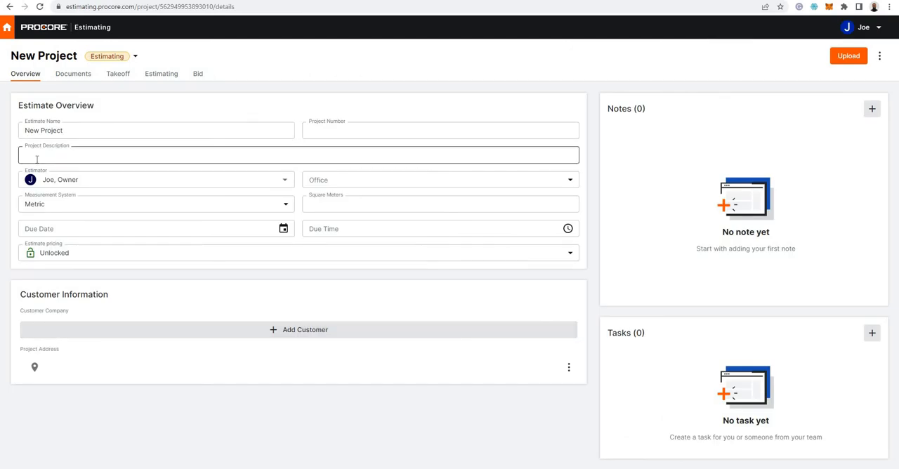
double_click(51, 130)
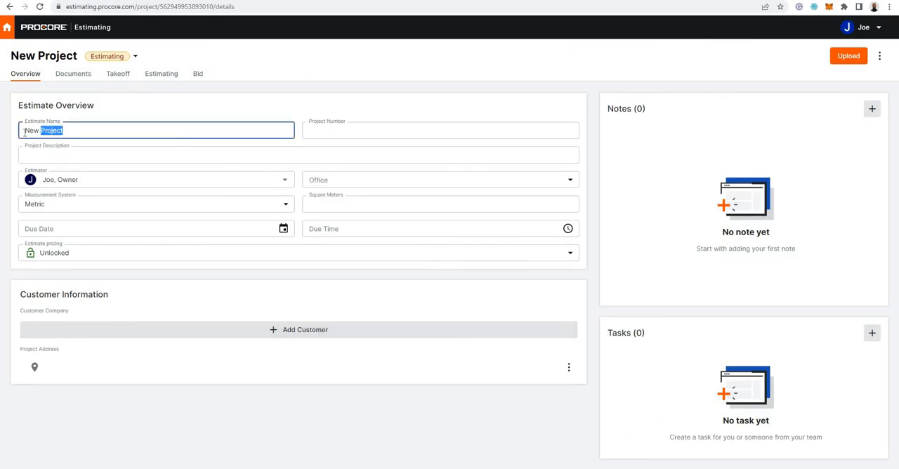
triple_click(43, 131)
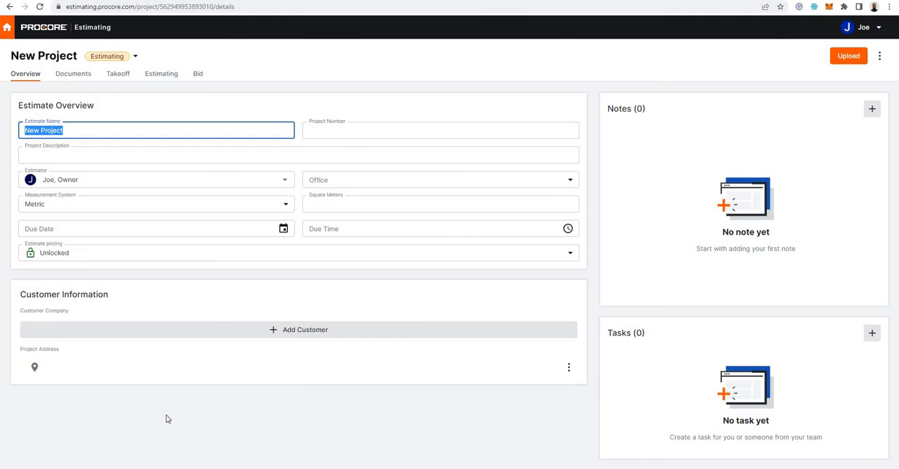
type("Crobnulla")
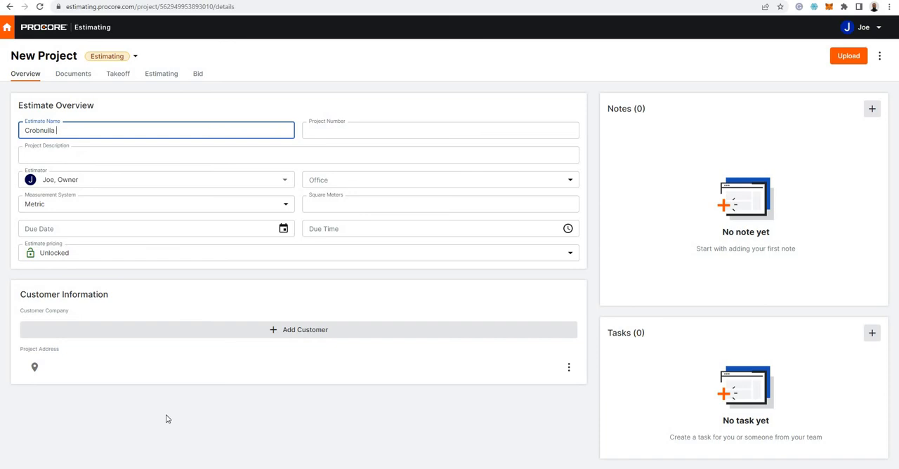
type("High School -")
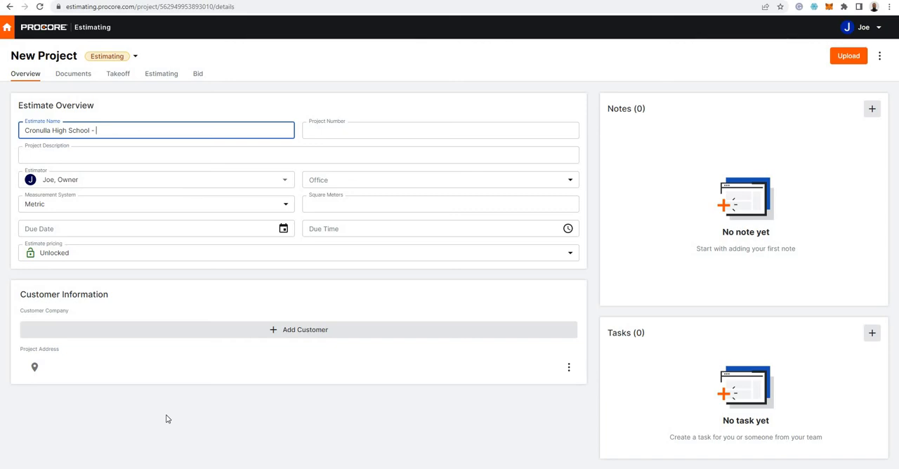
type("Sydney")
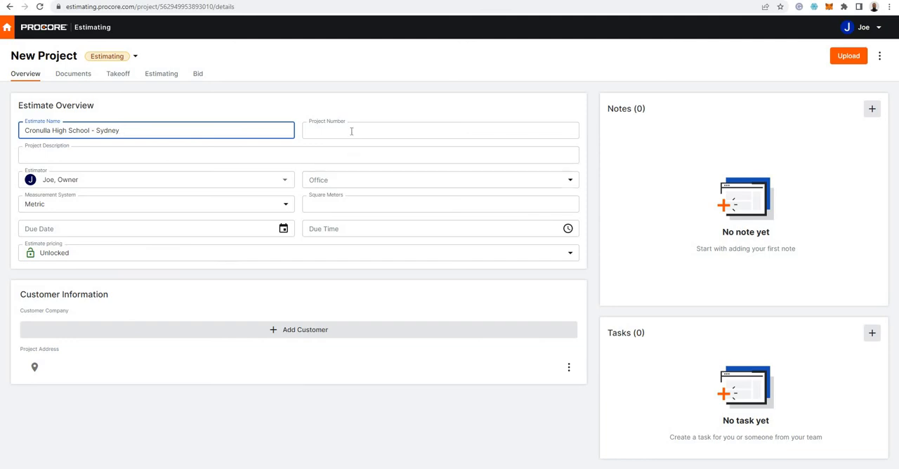
left_click(441, 131)
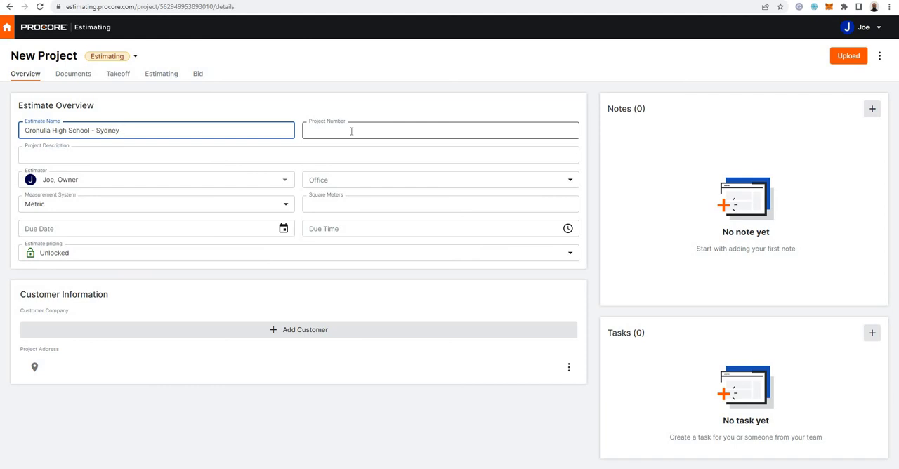
left_click(440, 129)
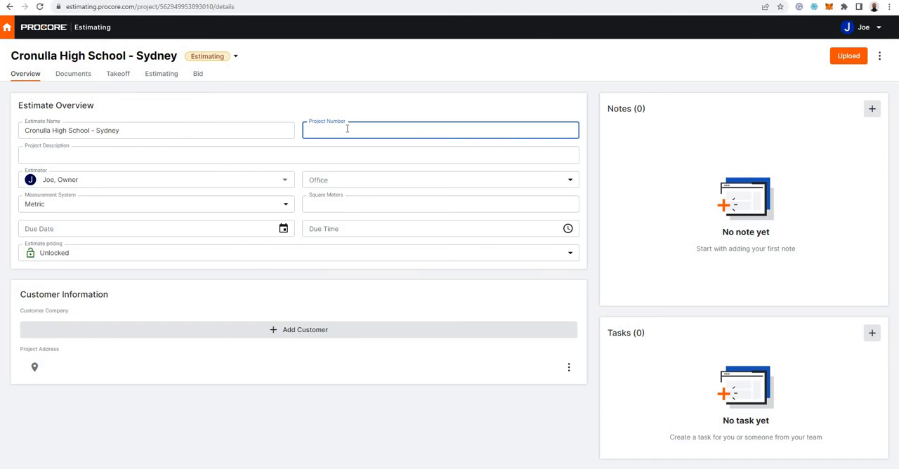
Step: Enter 8026 as the project number
type("8026")
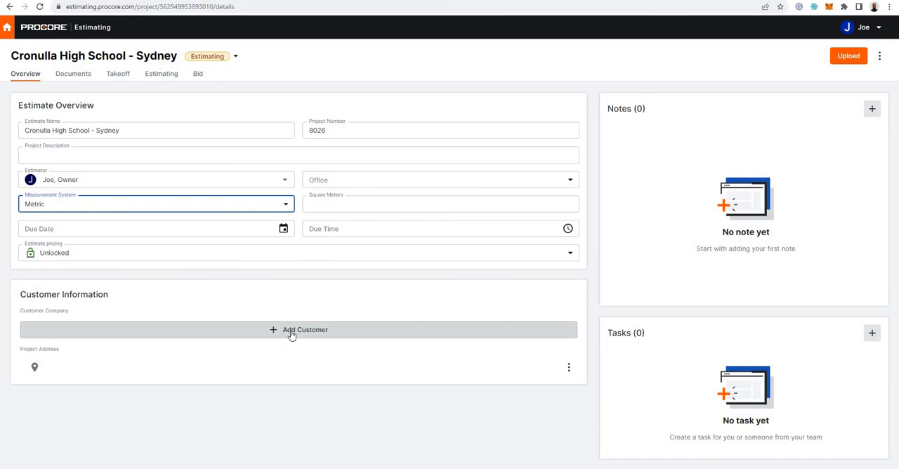
Step: Start a new customer from Available Customers, then discard the half-filled form
left_click(303, 329)
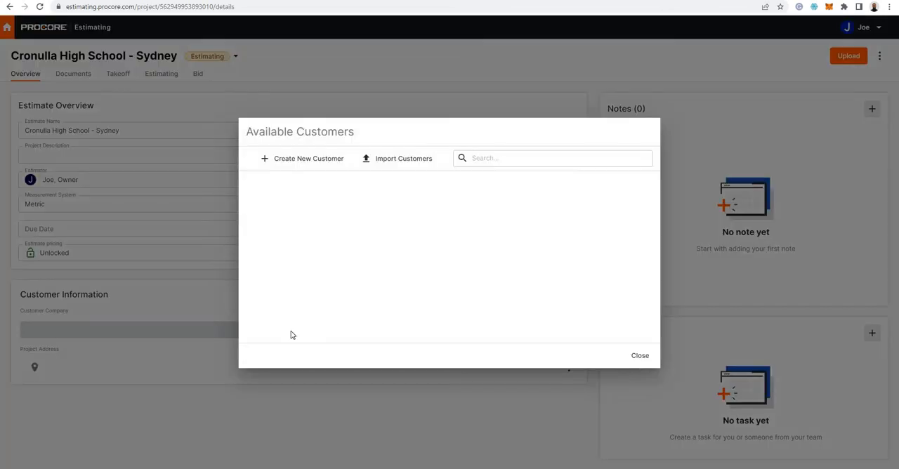
left_click(300, 157)
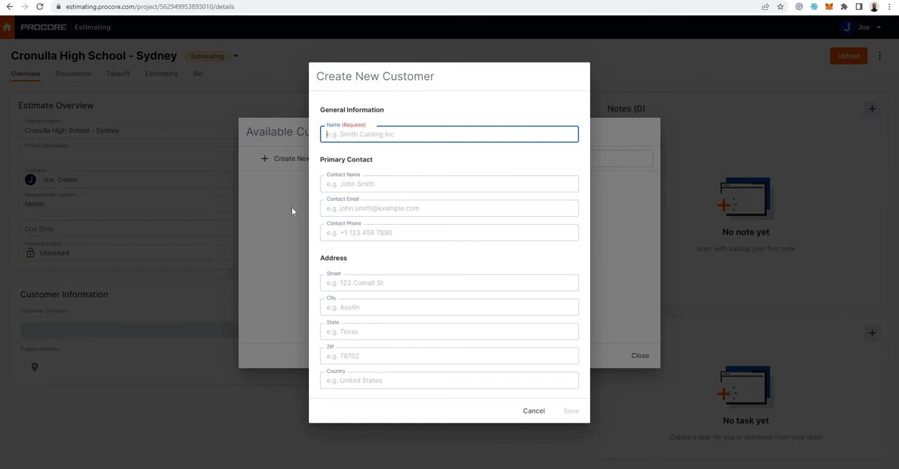
type("Zoey Y")
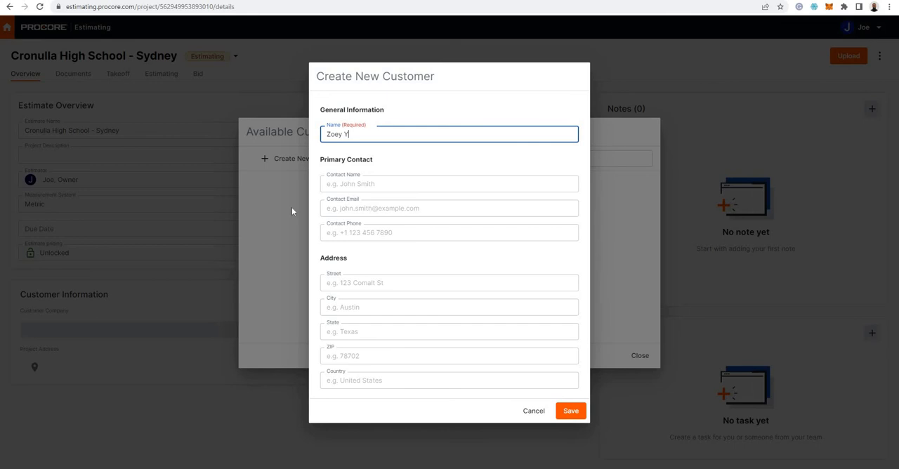
type("u")
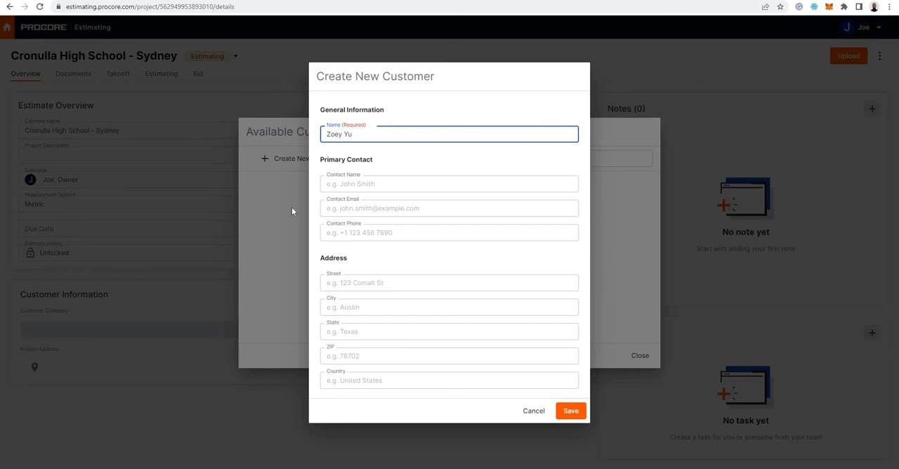
left_click(448, 182)
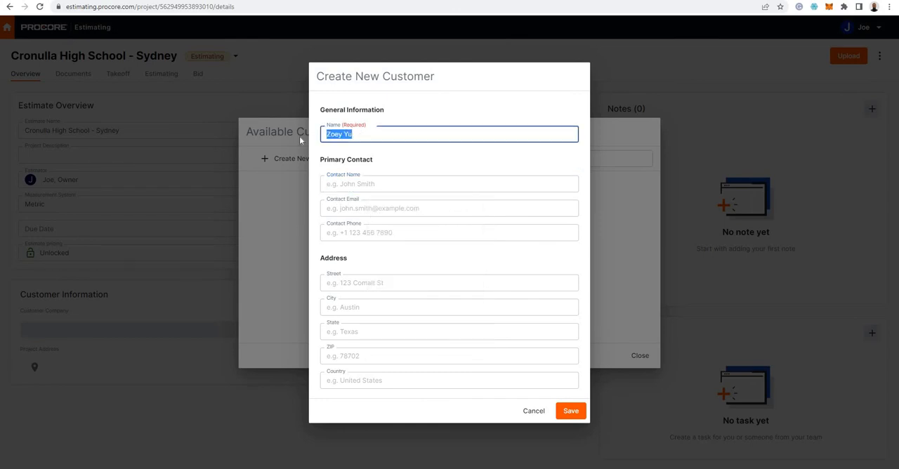
type("Total")
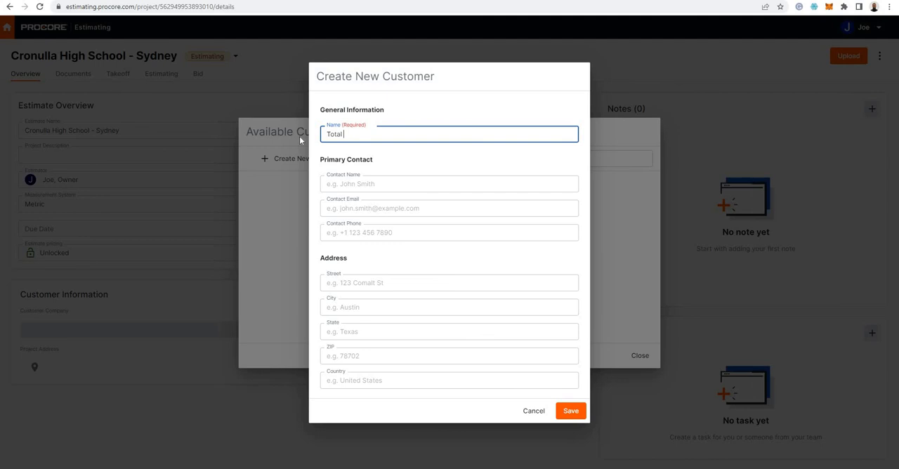
left_click(449, 183)
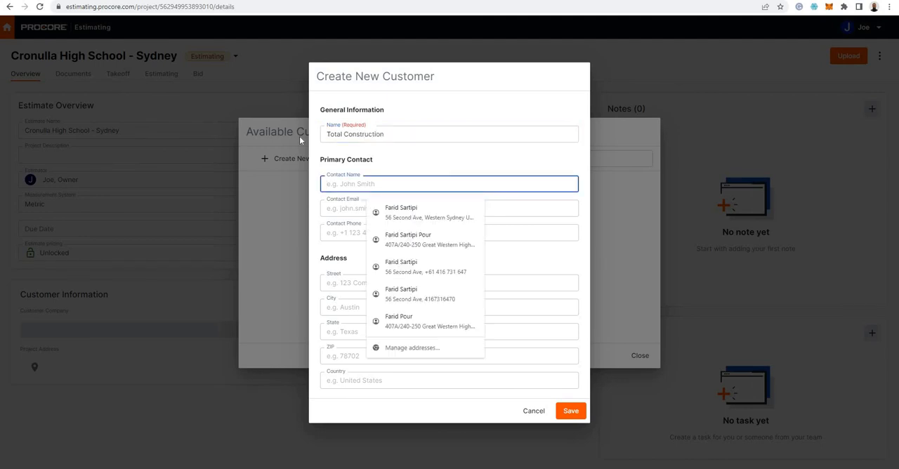
type("Zoey")
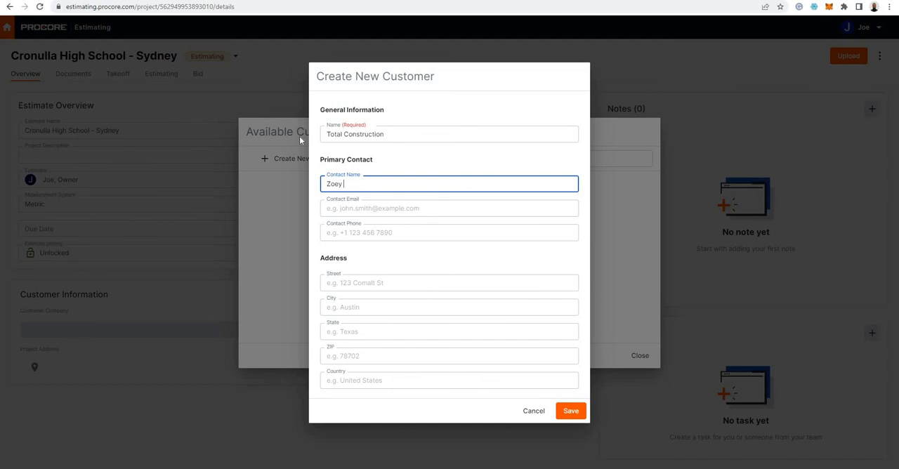
left_click(449, 208)
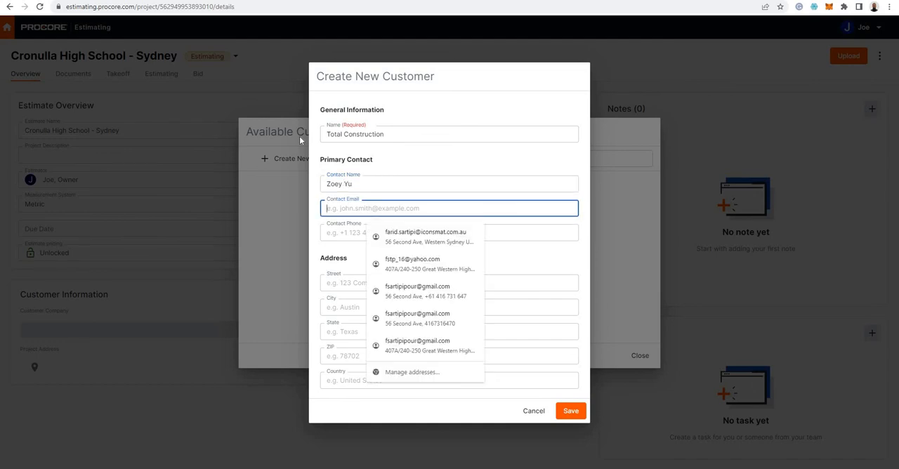
left_click(449, 331)
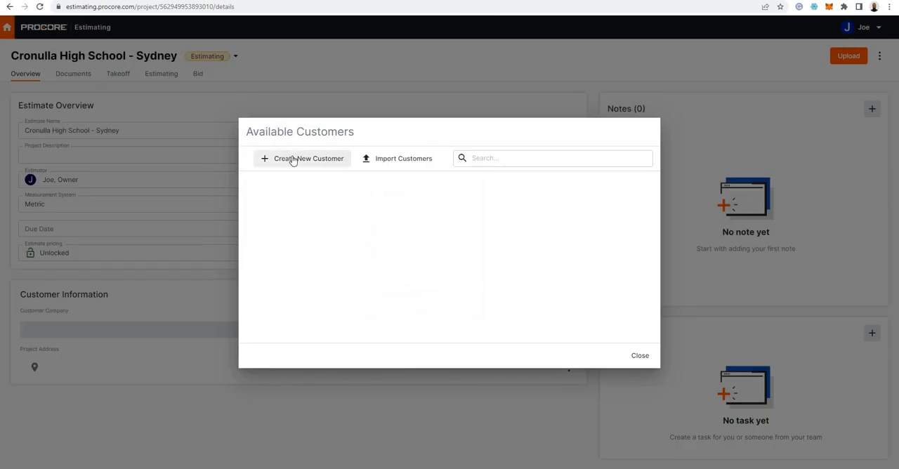
left_click(302, 157)
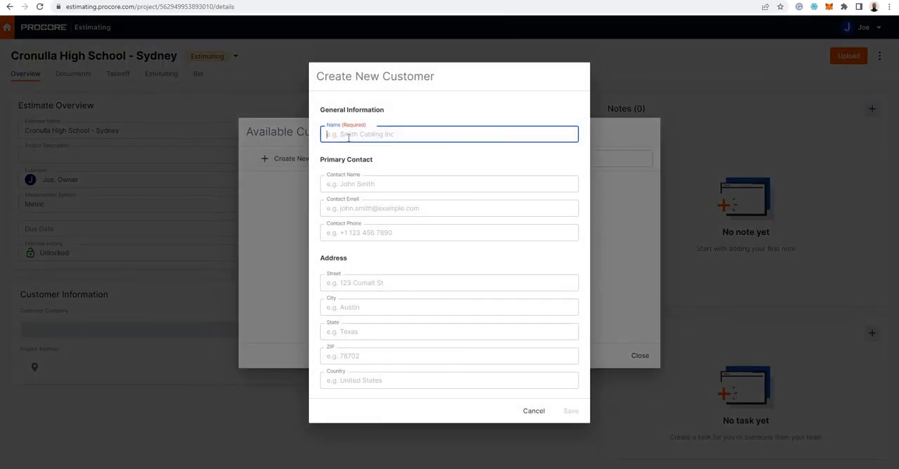
type("Total")
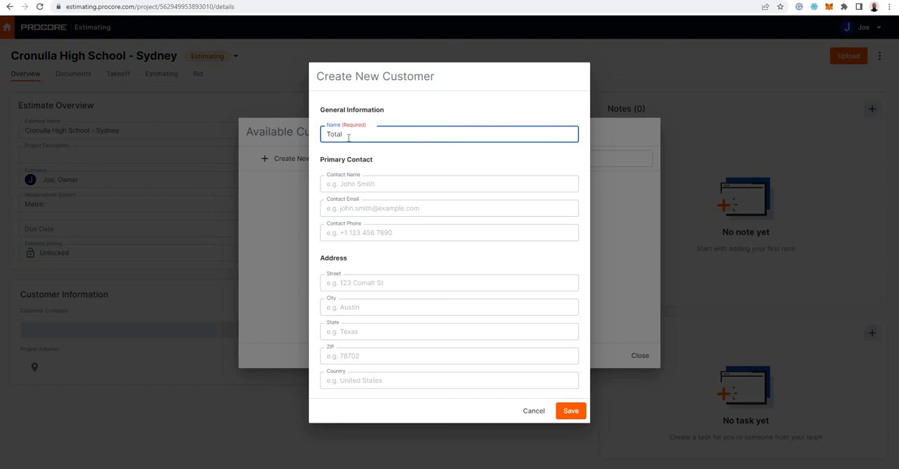
type("Construction")
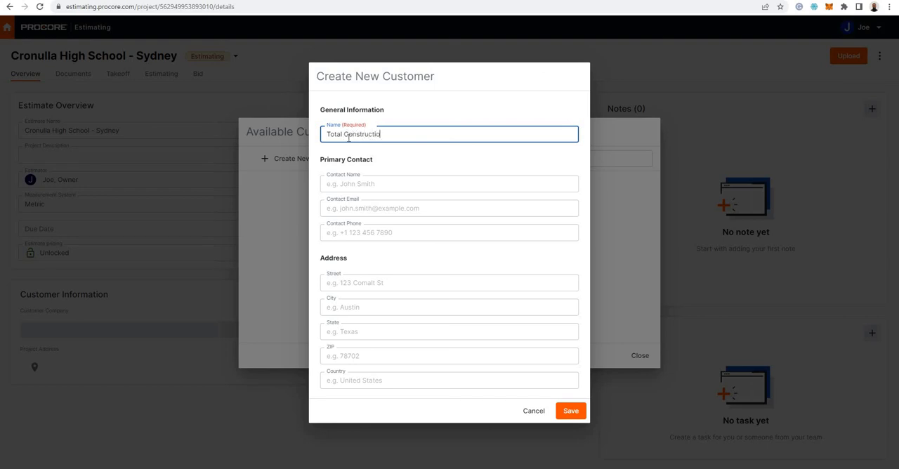
left_click(449, 182)
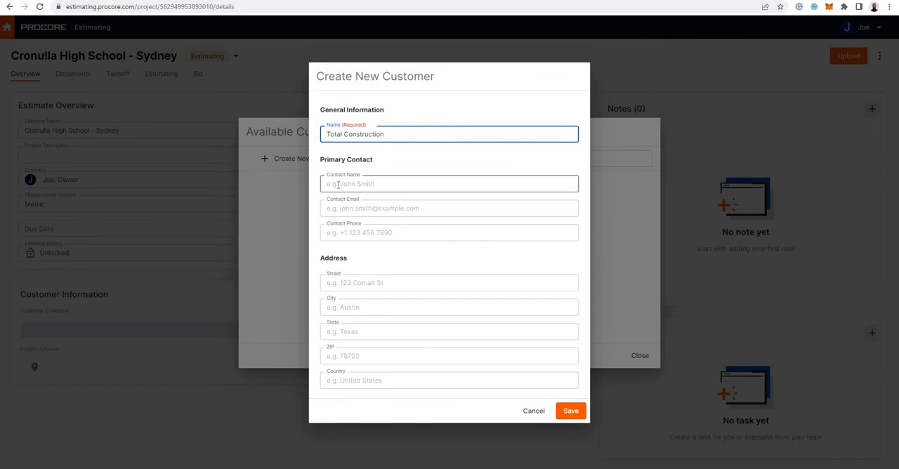
type("Zoe")
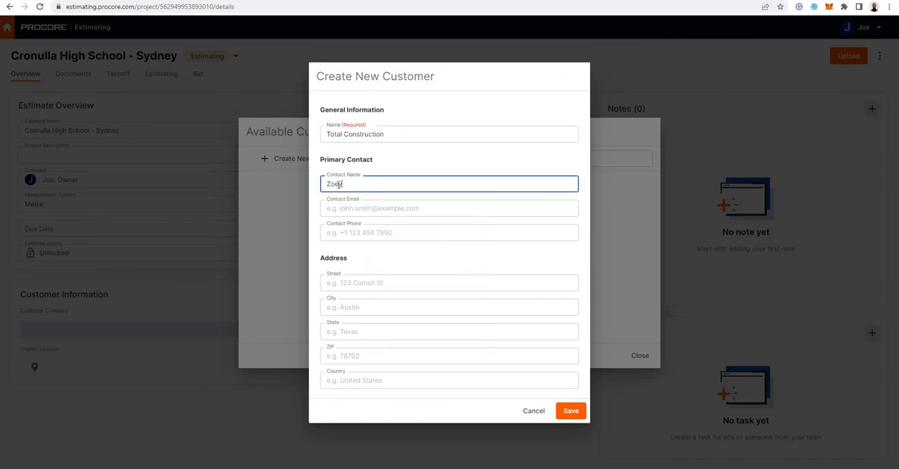
type("Zoey Yu")
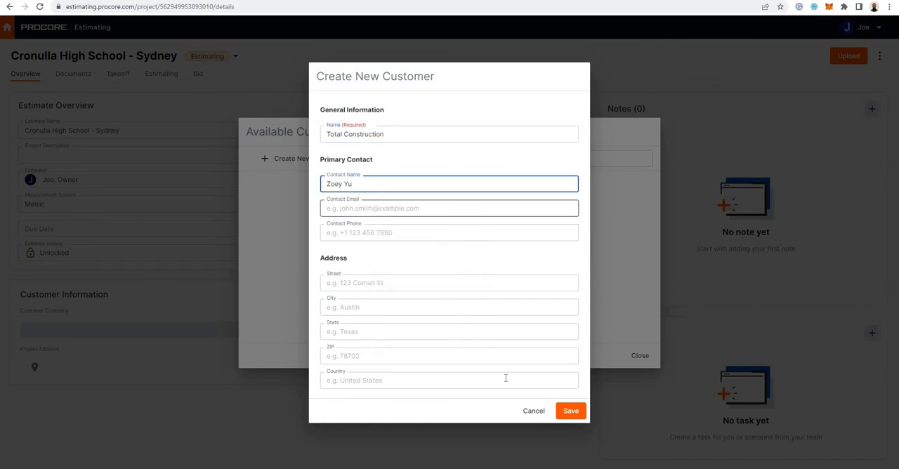
left_click(572, 410)
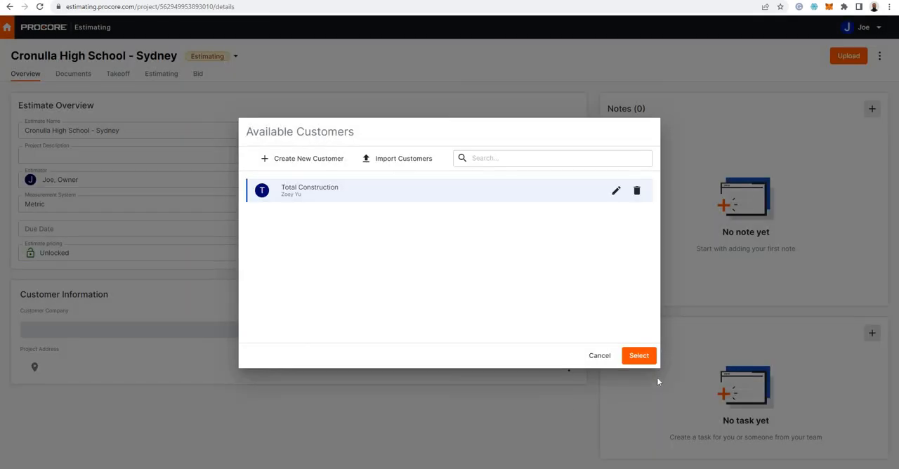
left_click(639, 355)
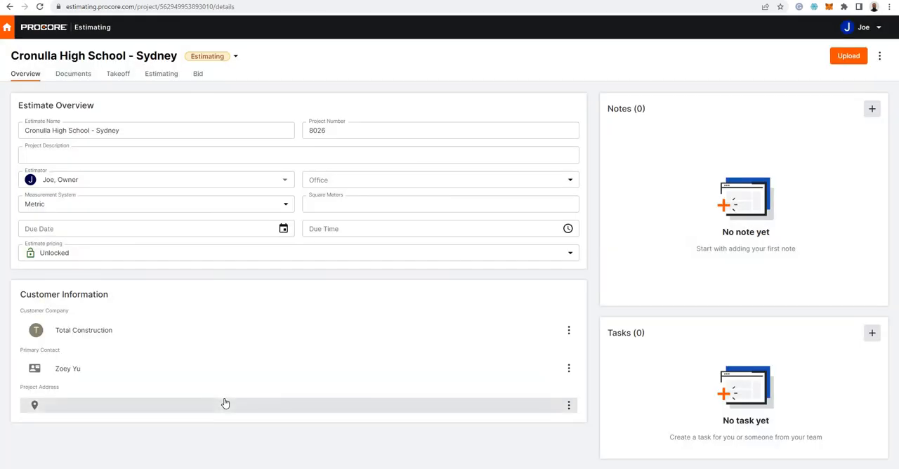
mouse_move(228, 146)
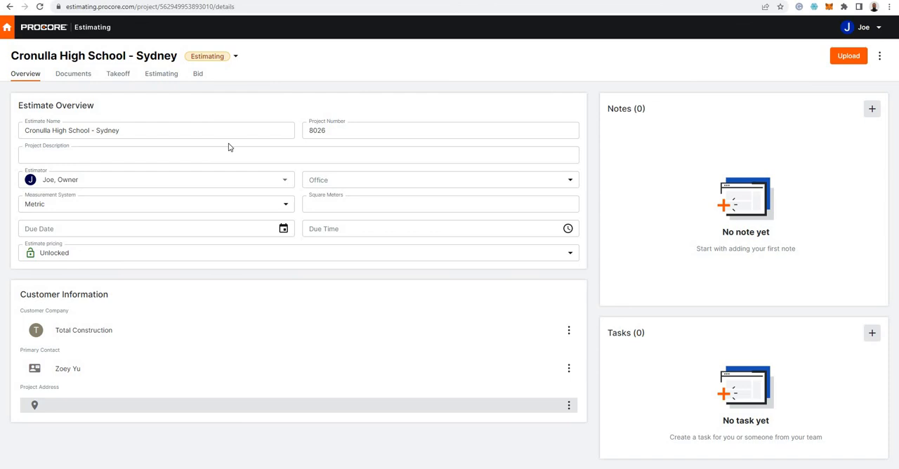
Step: Review the Bid proposal, then switch to the project's empty Documents page
left_click(197, 73)
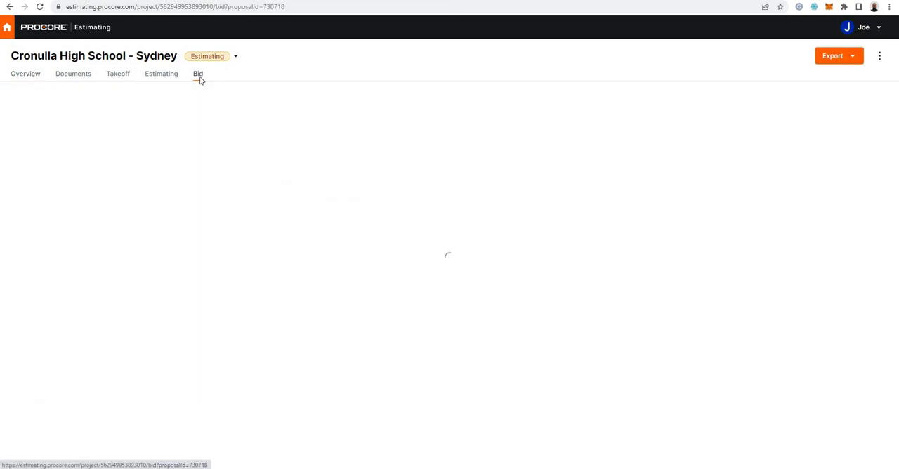
left_click(196, 73)
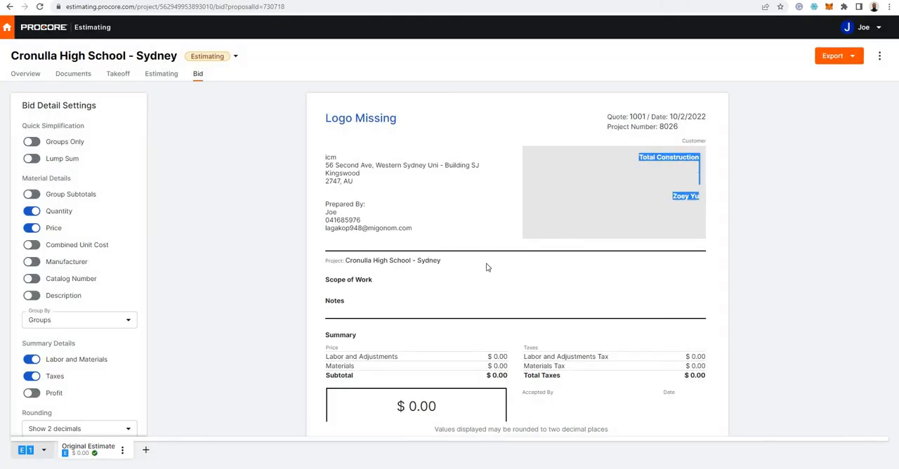
mouse_move(260, 233)
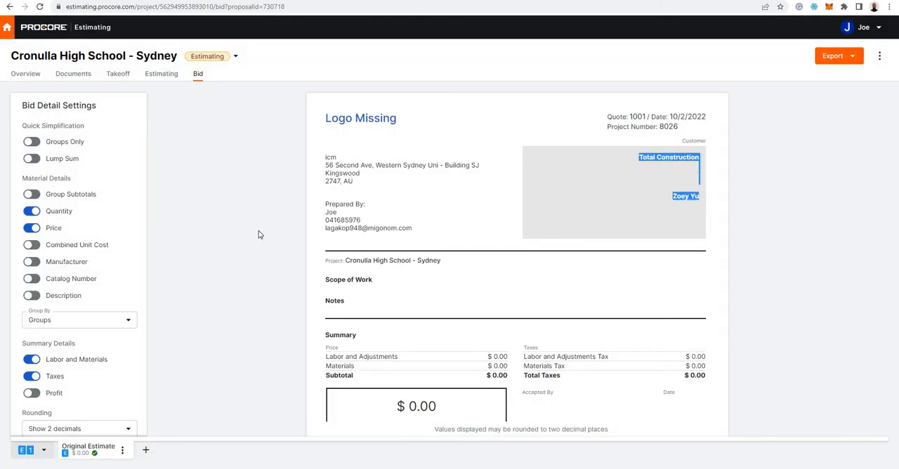
mouse_move(356, 128)
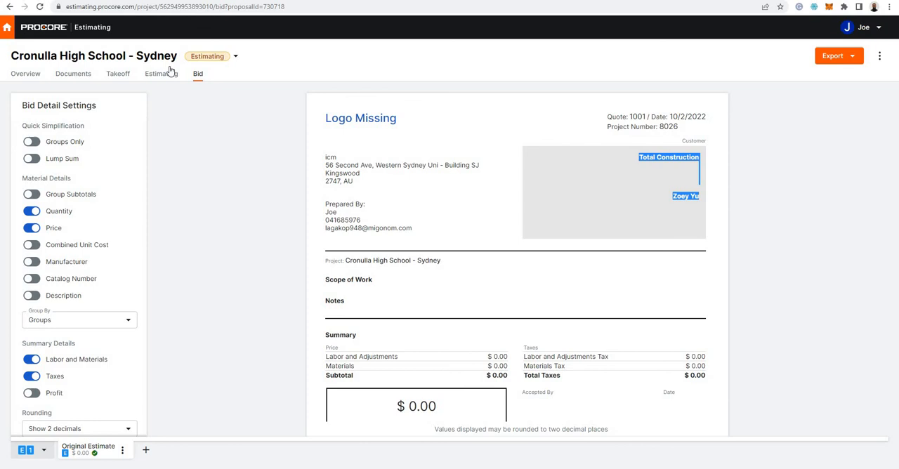
left_click(73, 73)
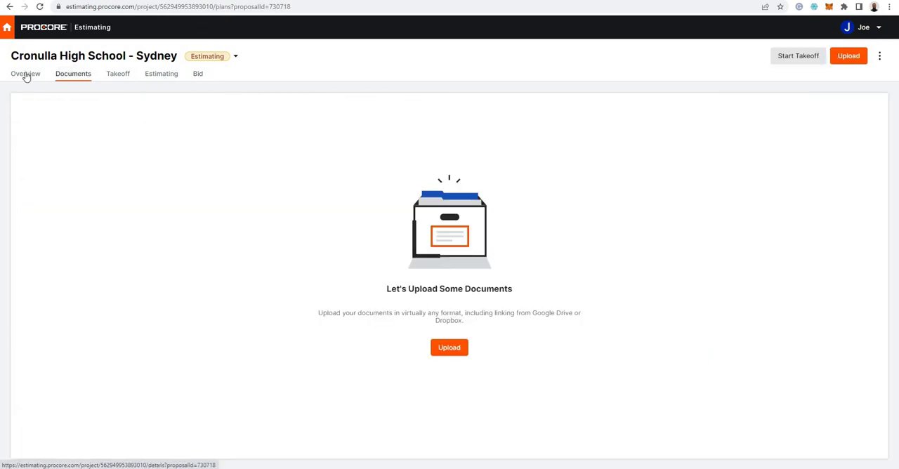
Step: From the Overview, check Upload Attachments, cancel the picker and return to Projects
left_click(25, 73)
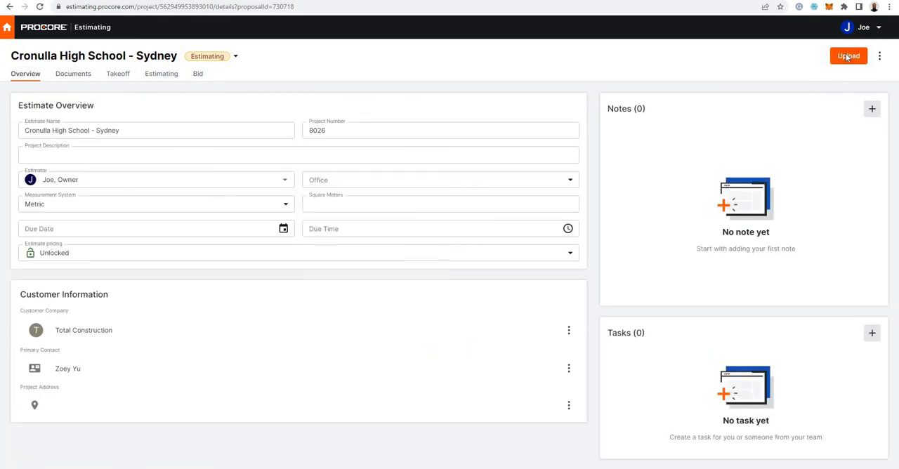
left_click(848, 56)
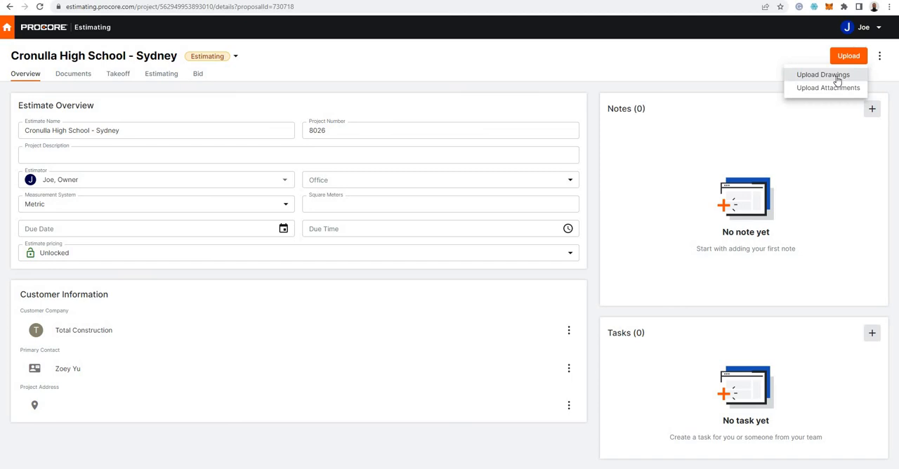
mouse_move(831, 83)
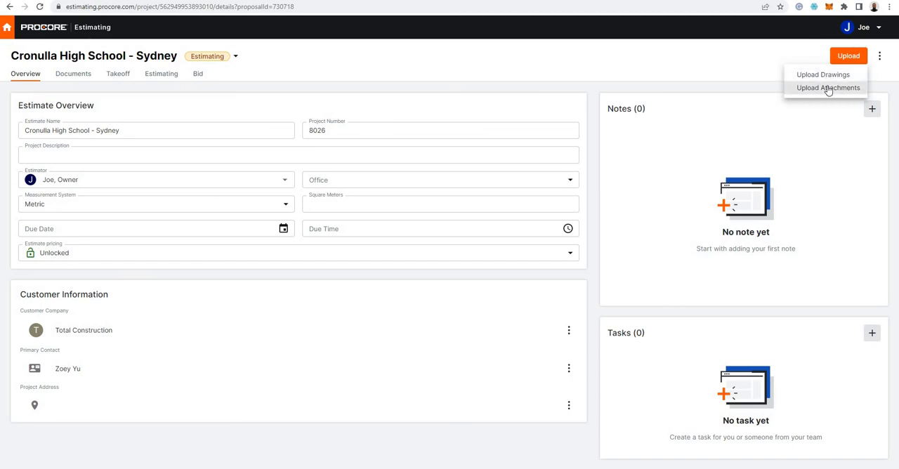
mouse_move(824, 75)
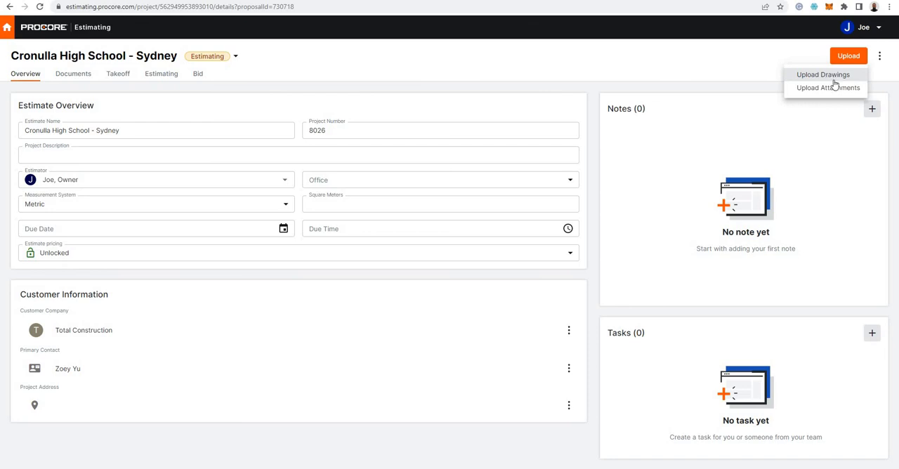
mouse_move(803, 95)
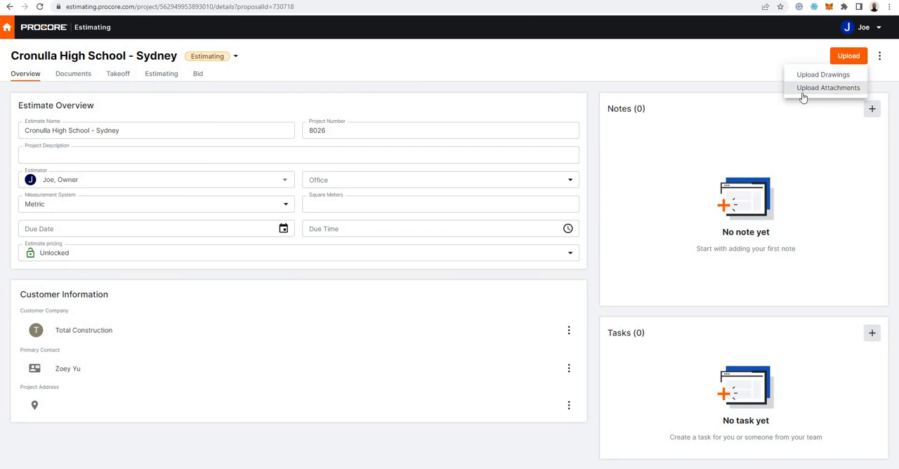
mouse_move(807, 96)
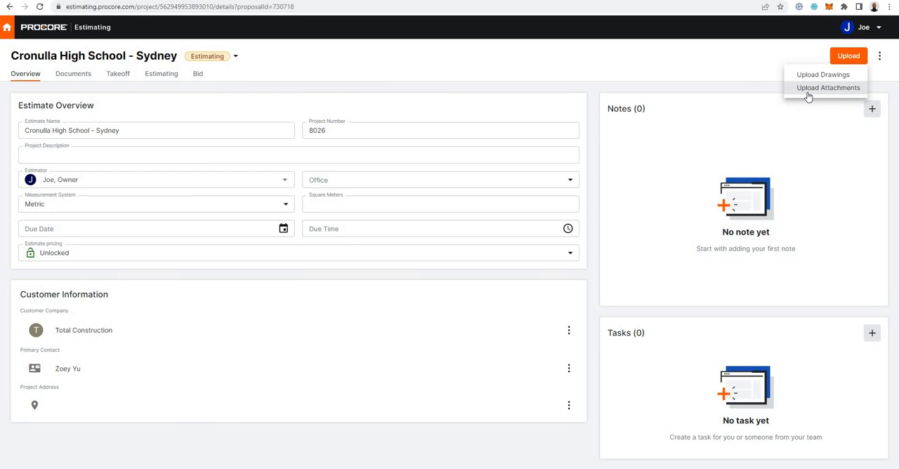
mouse_move(812, 92)
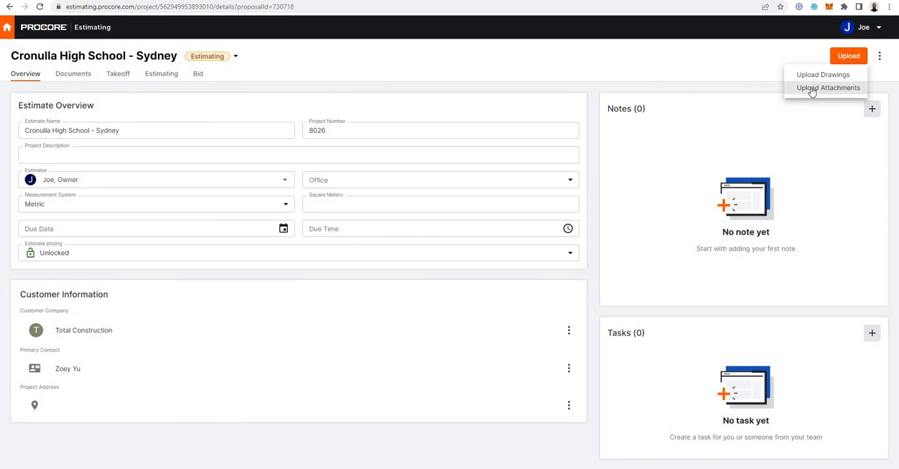
left_click(827, 87)
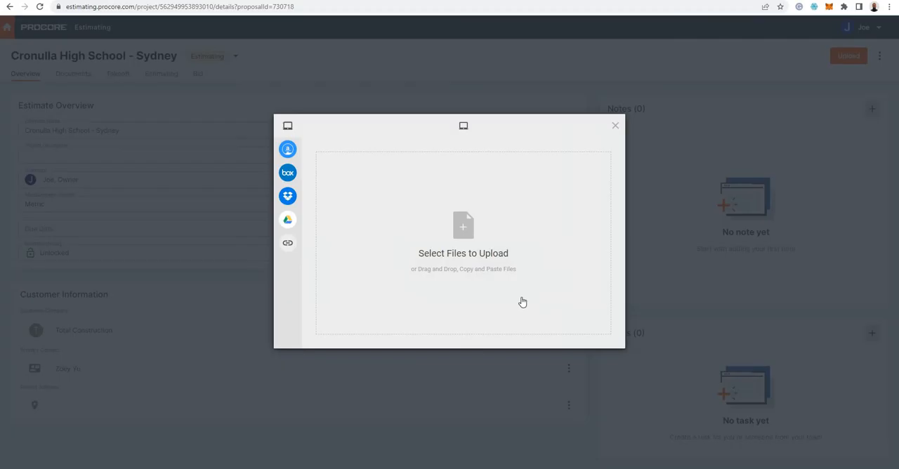
left_click(616, 125)
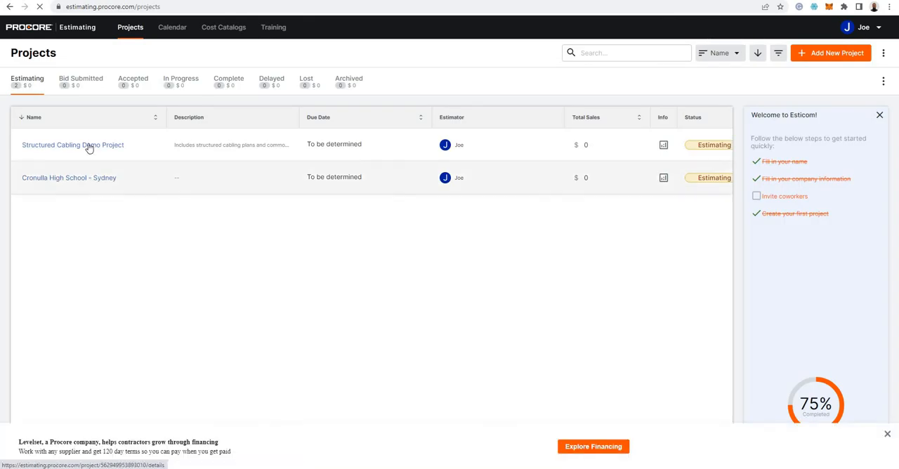
Step: Open Structured Cabling Demo Project's documents and its takeoff with the Sample Low Voltage drawing
left_click(73, 144)
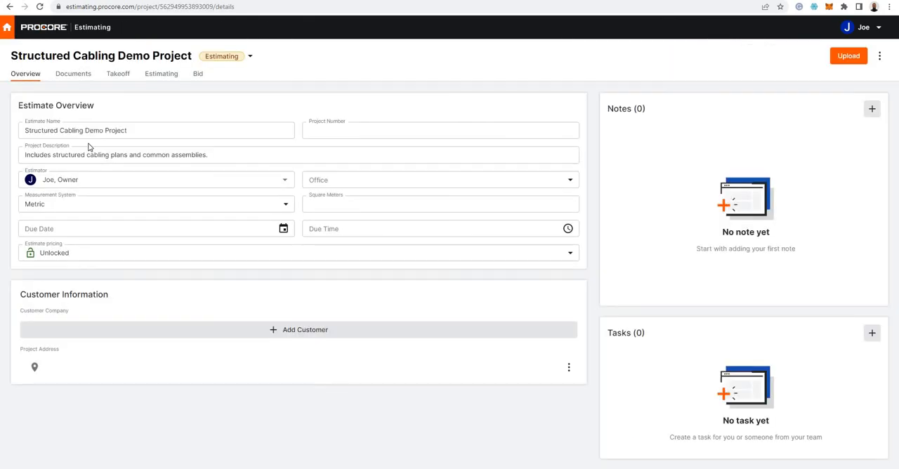
left_click(73, 73)
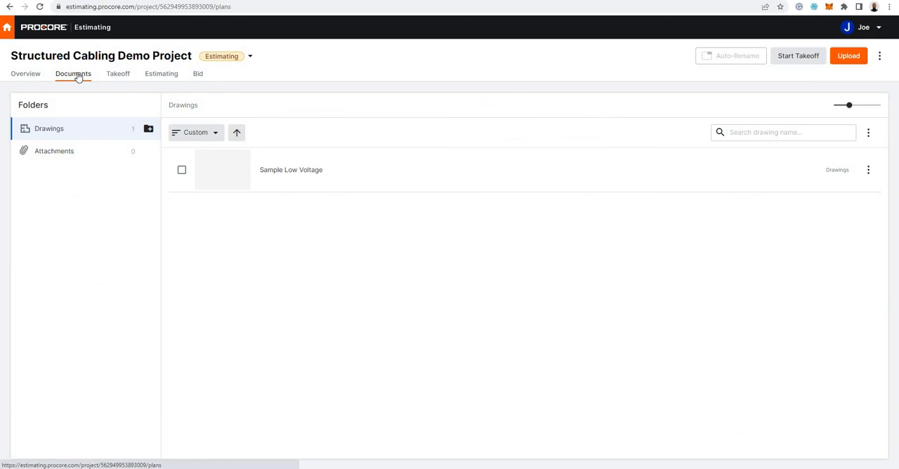
mouse_move(223, 174)
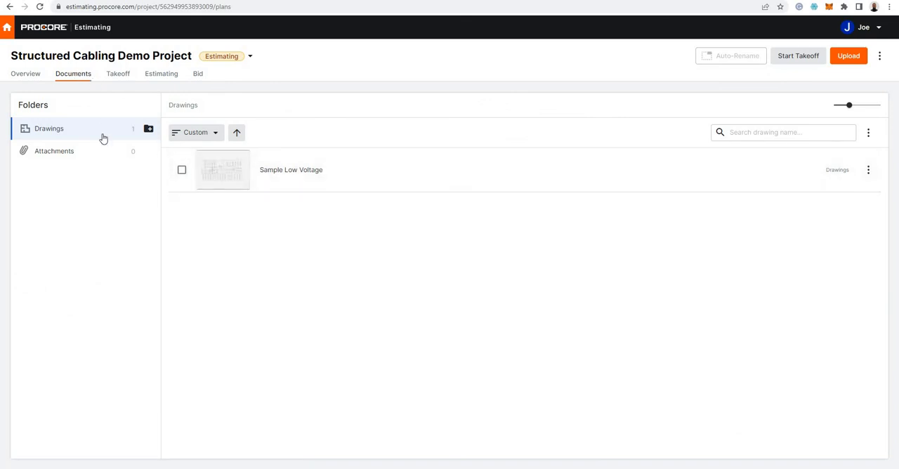
mouse_move(118, 76)
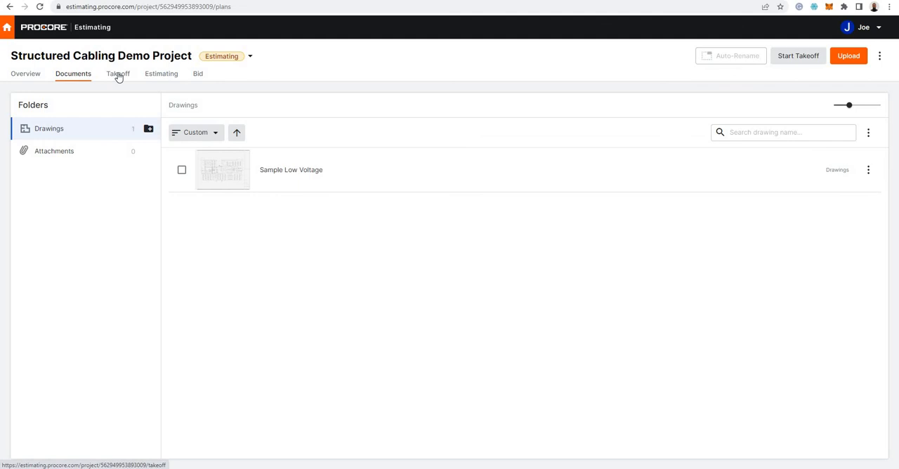
left_click(118, 73)
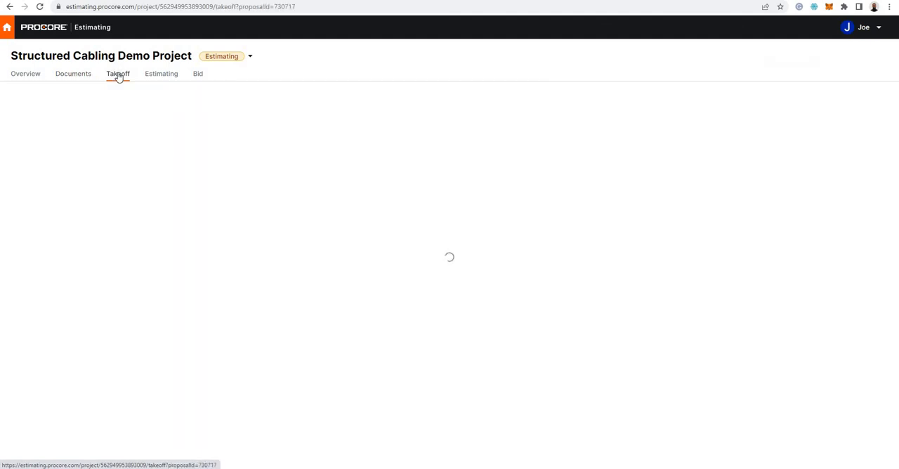
left_click(118, 73)
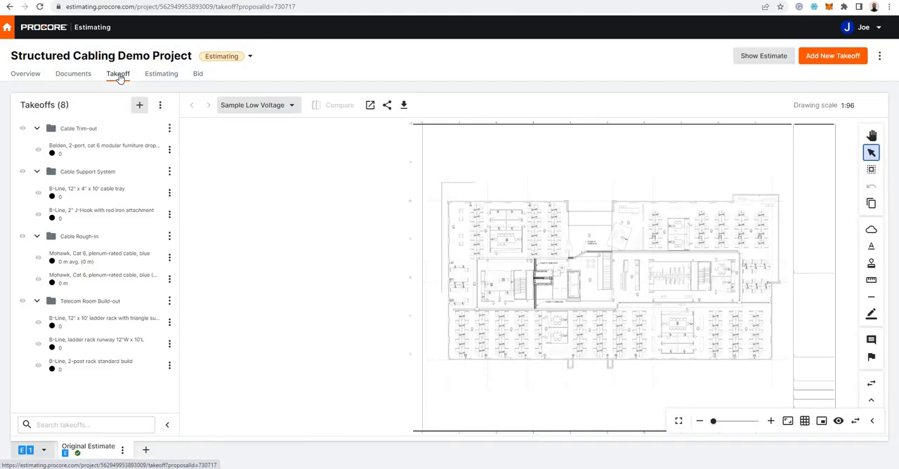